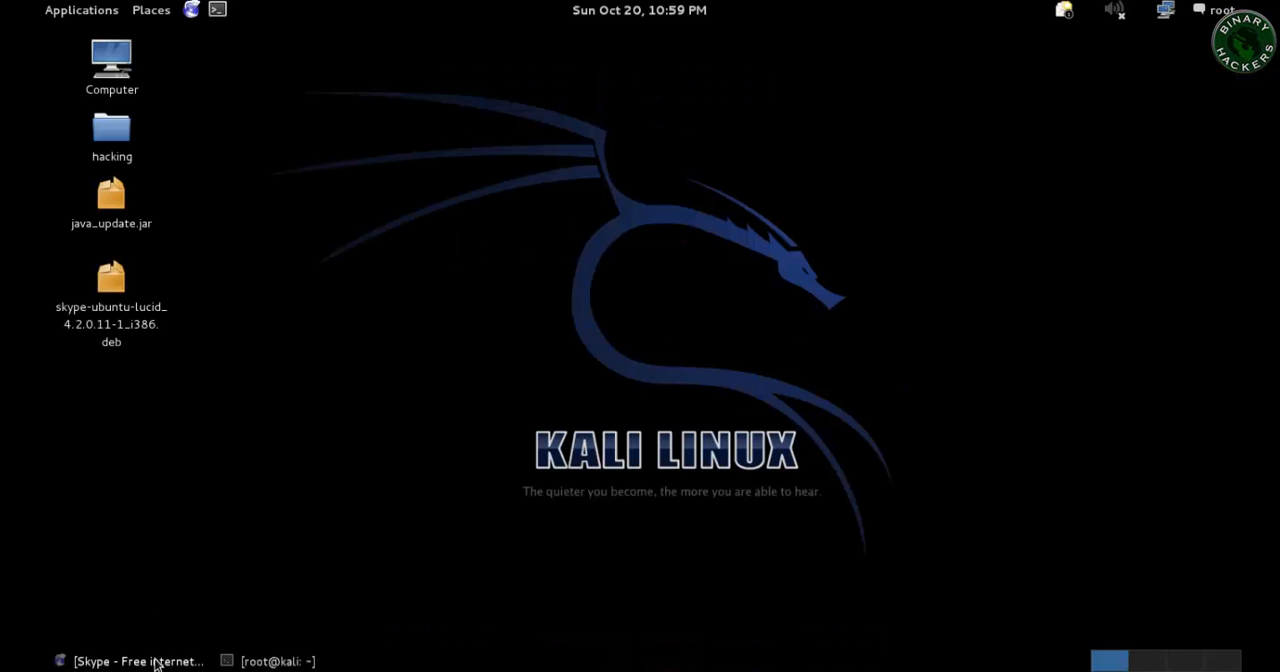
# Restore the minimized Iceweasel window showing the Skype home page from the taskbar.
pyautogui.click(130, 660)
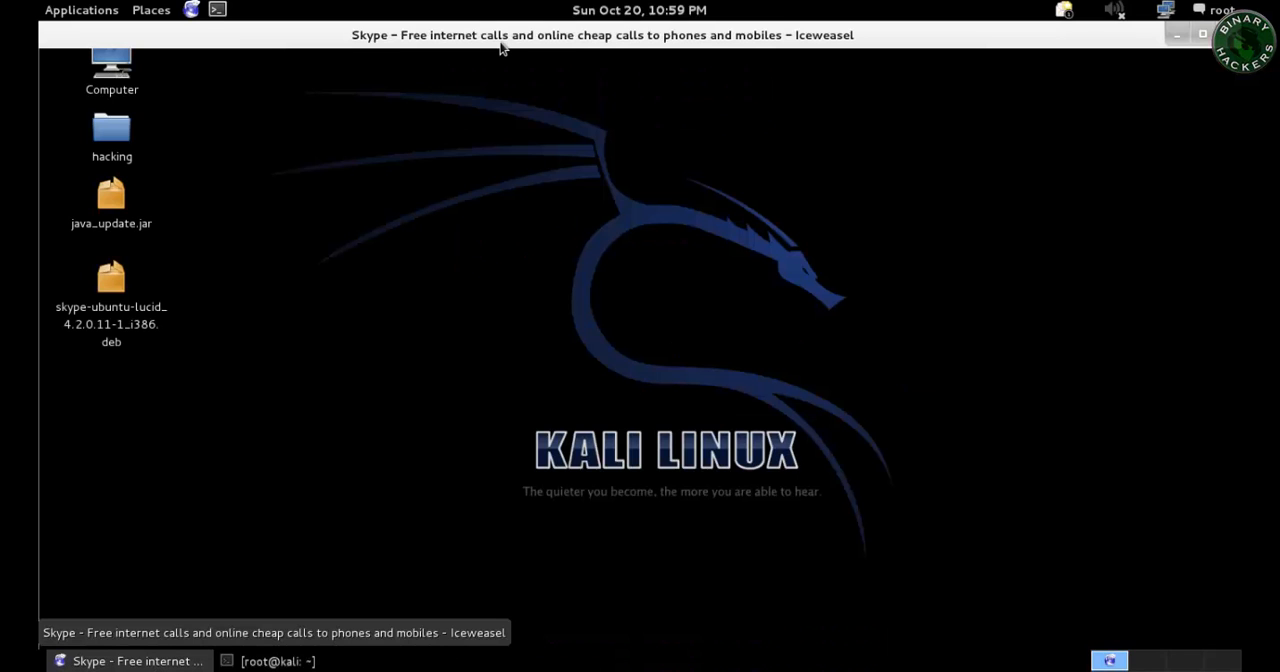
pyautogui.click(130, 660)
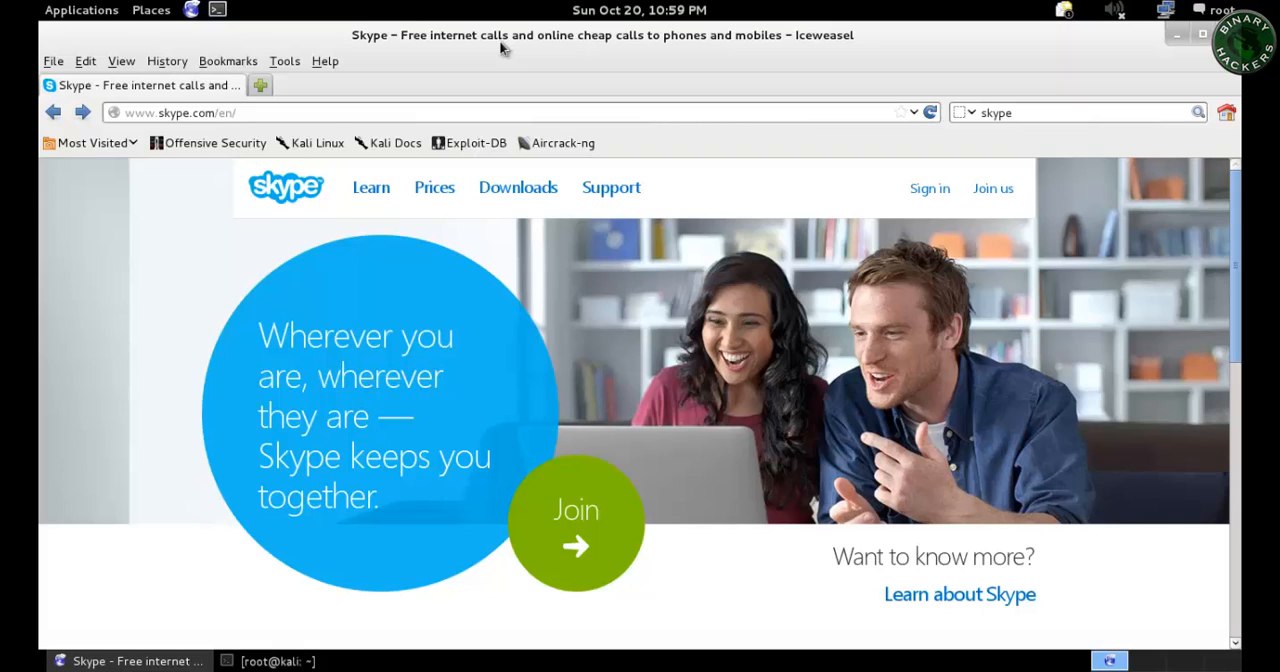
pyautogui.moveTo(182, 114)
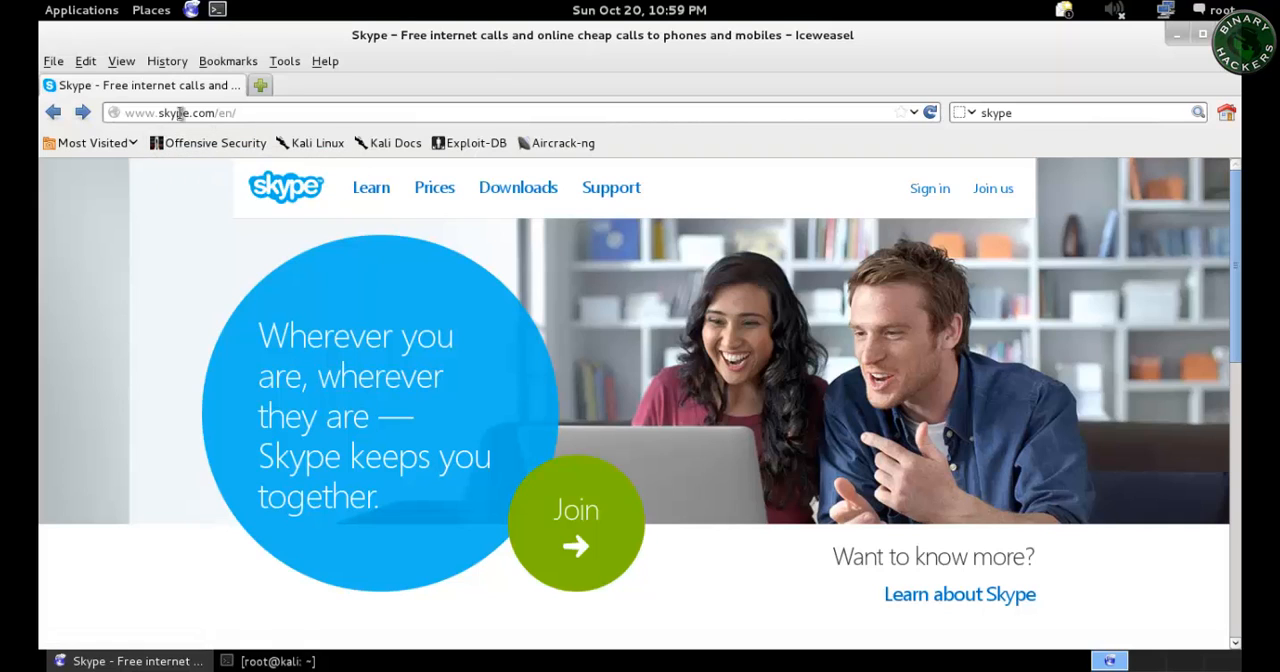
pyautogui.moveTo(506, 200)
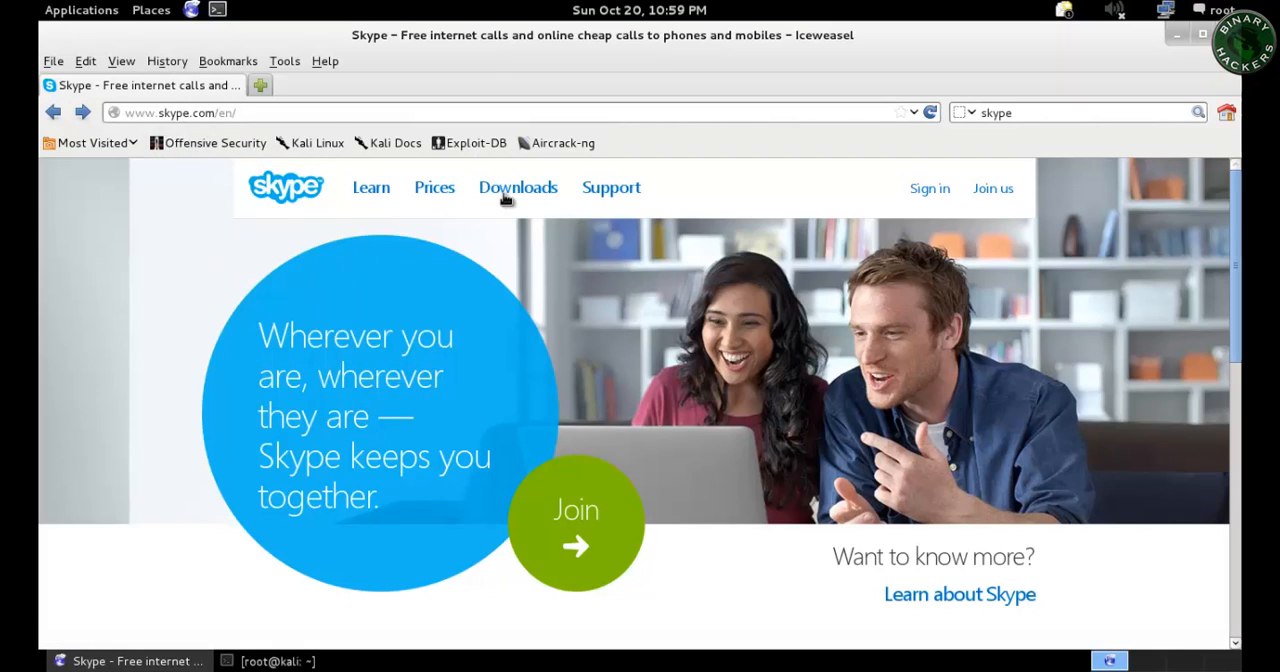
# Go to Skype's Downloads page and expand the Linux distribution list (Ubuntu, Debian, Fedora, OpenSUSE).
pyautogui.click(516, 188)
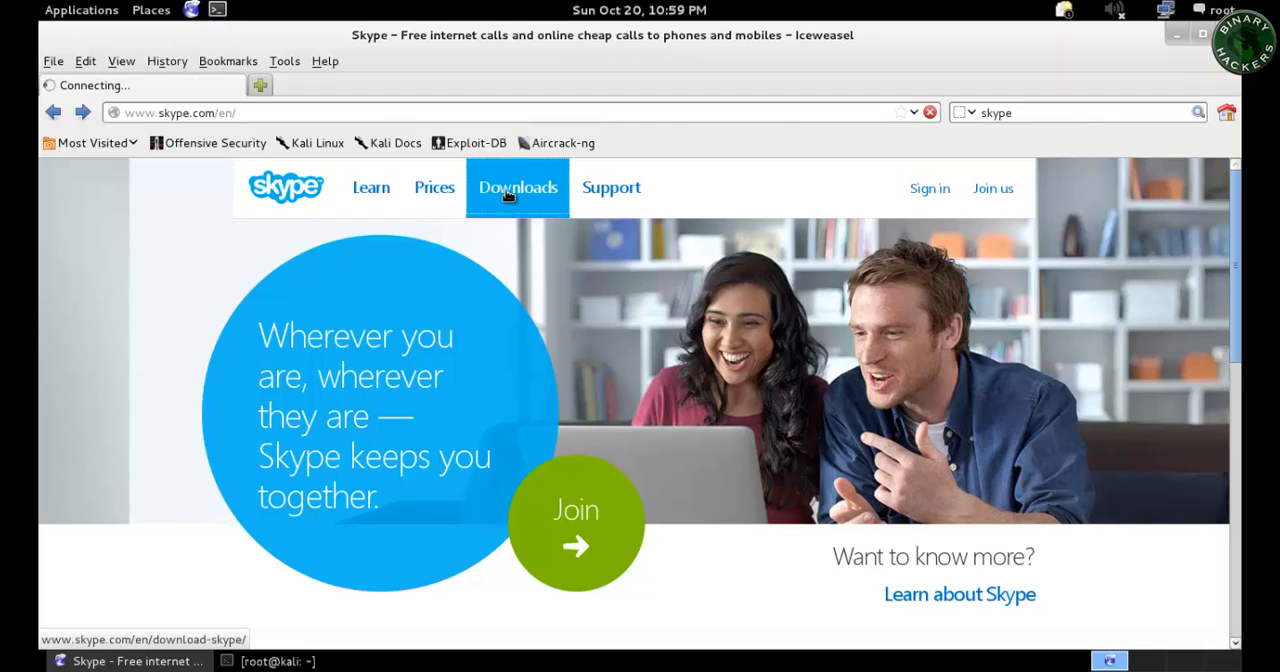
pyautogui.click(516, 188)
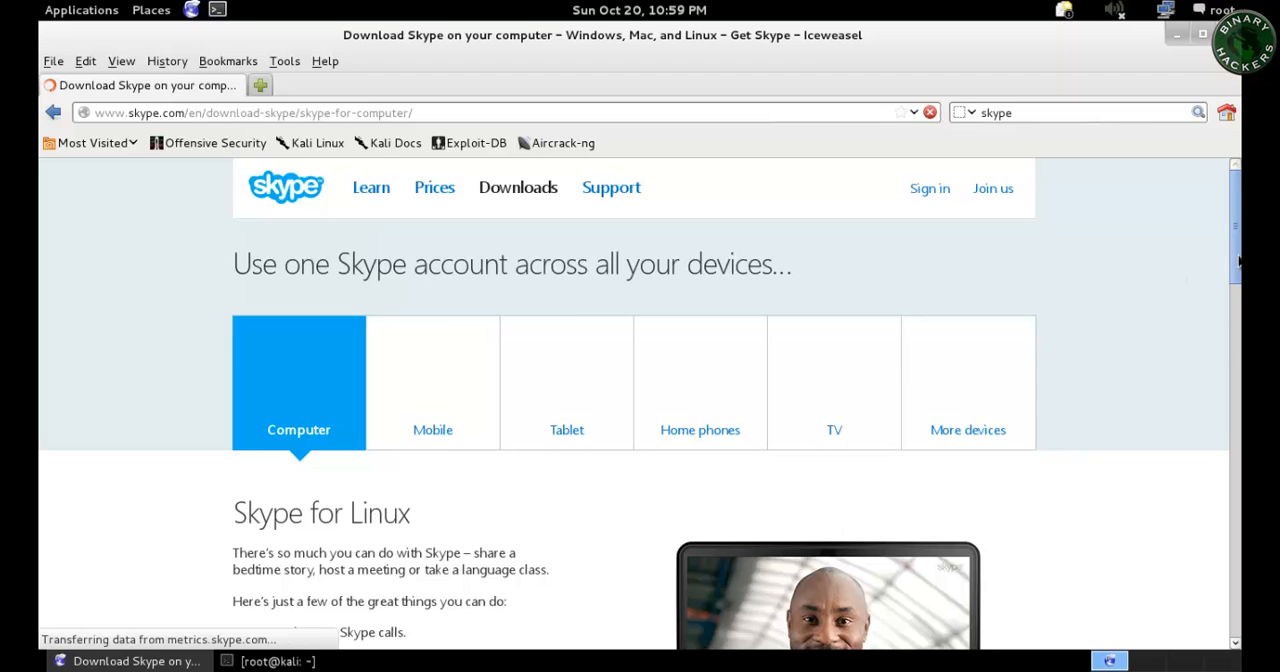
pyautogui.scroll(-3)
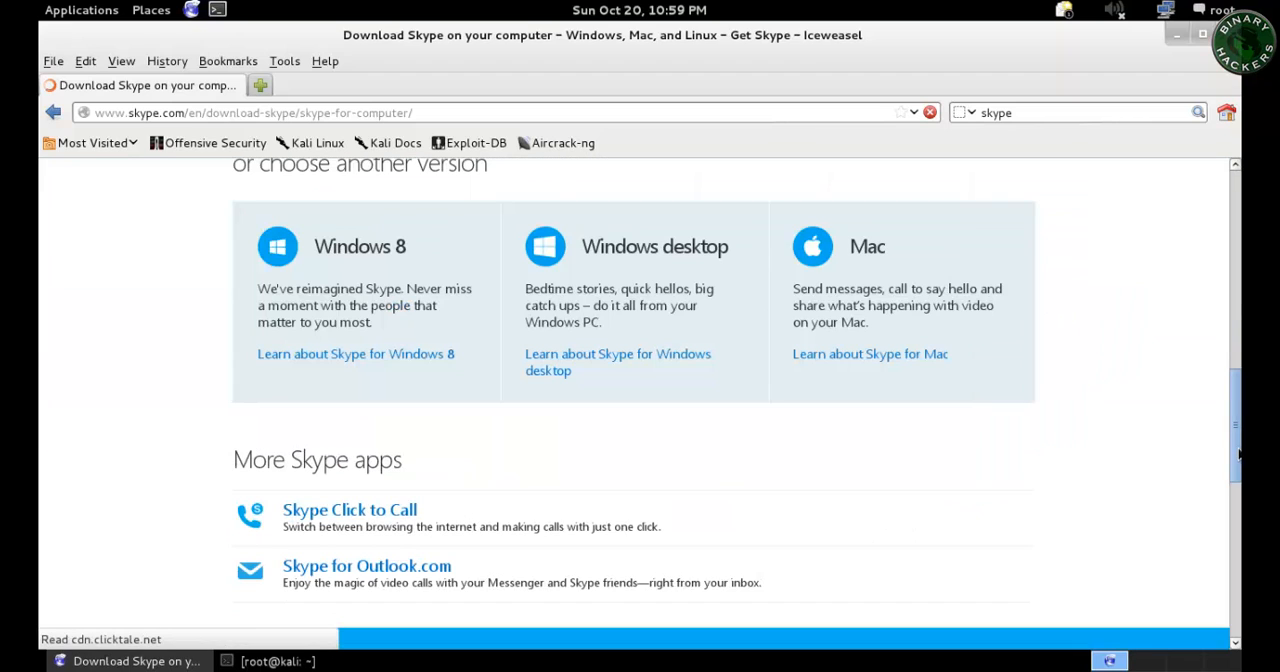
pyautogui.scroll(-3)
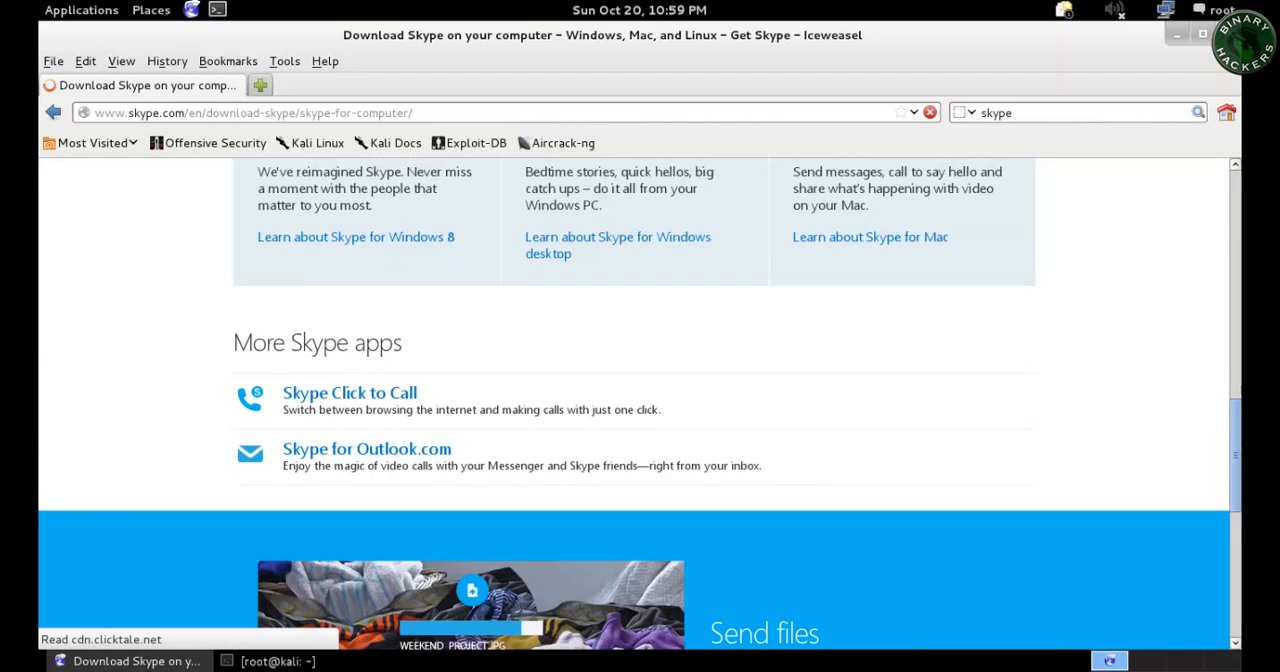
pyautogui.scroll(3)
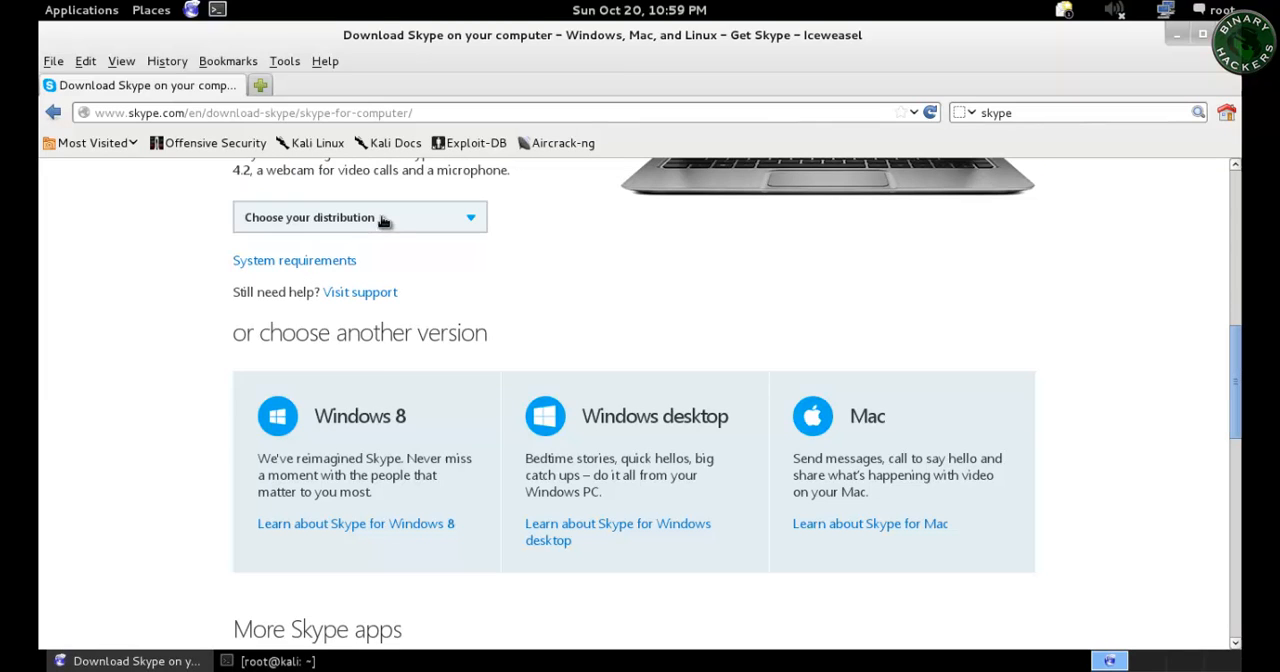
pyautogui.click(360, 216)
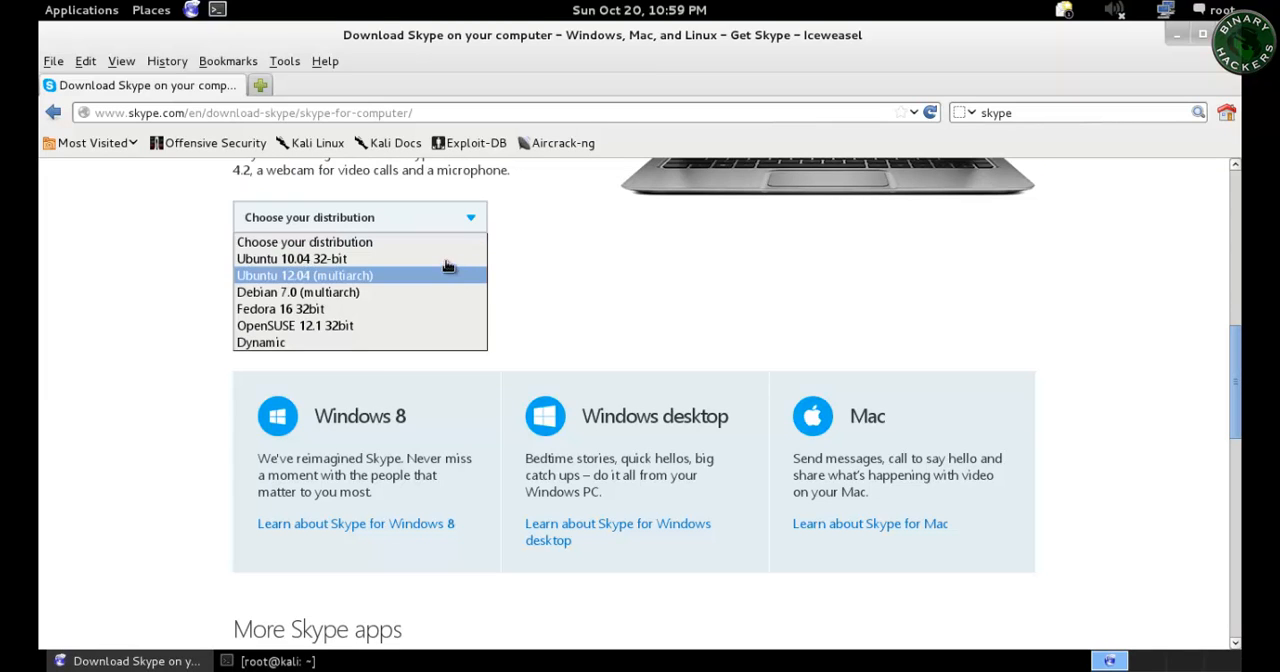
pyautogui.moveTo(322, 260)
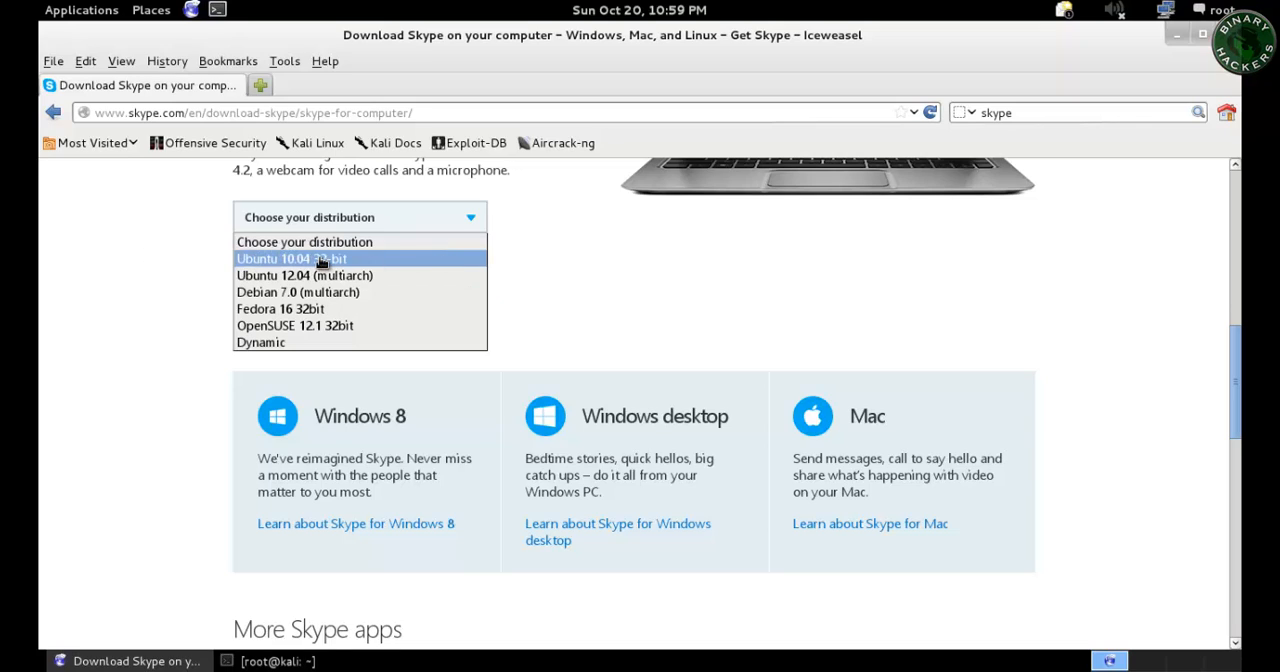
pyautogui.moveTo(380, 260)
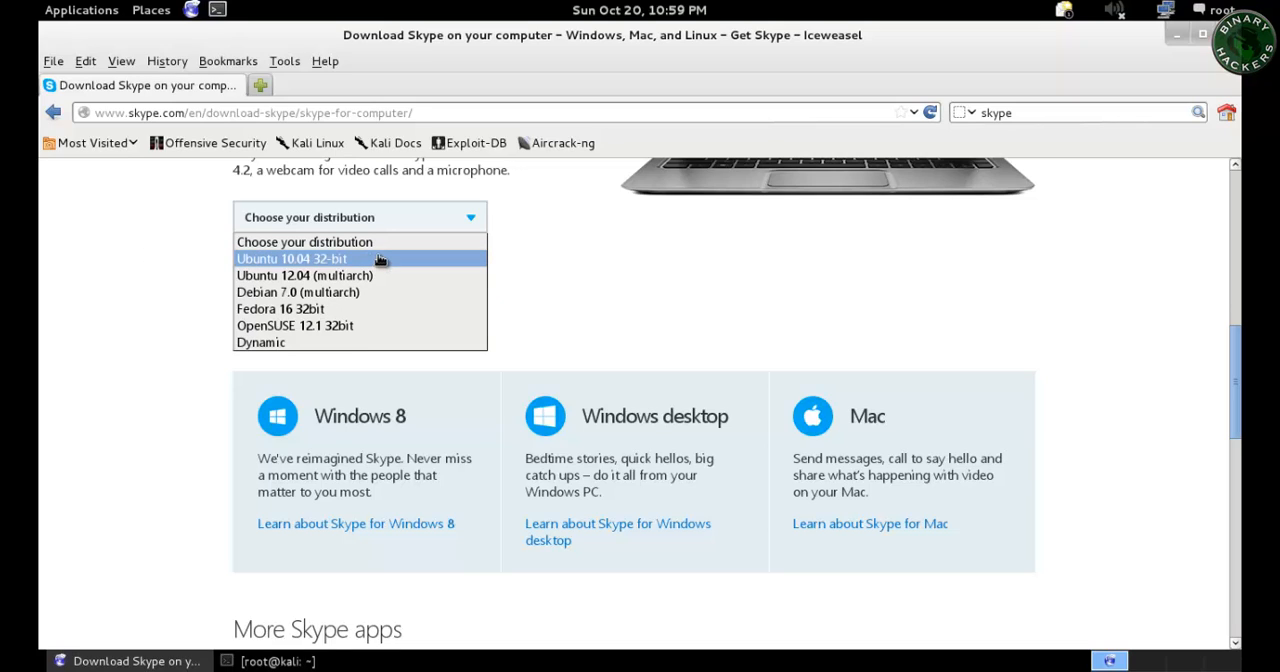
pyautogui.moveTo(118, 266)
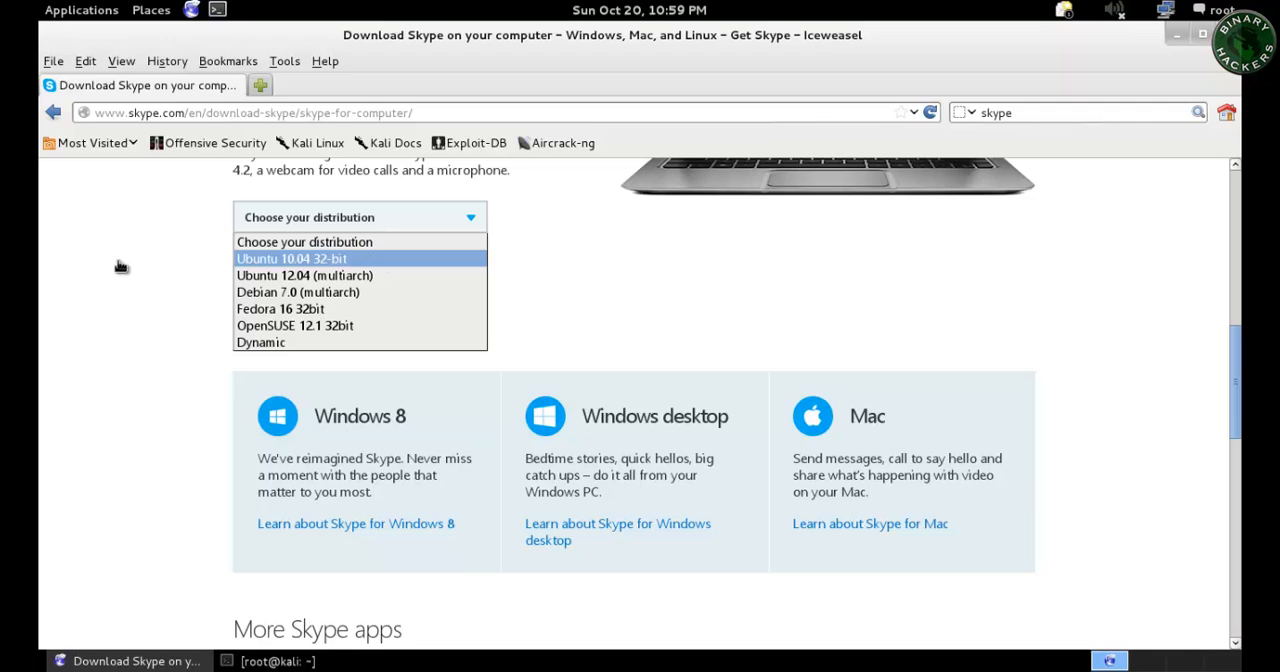
pyautogui.moveTo(84, 320)
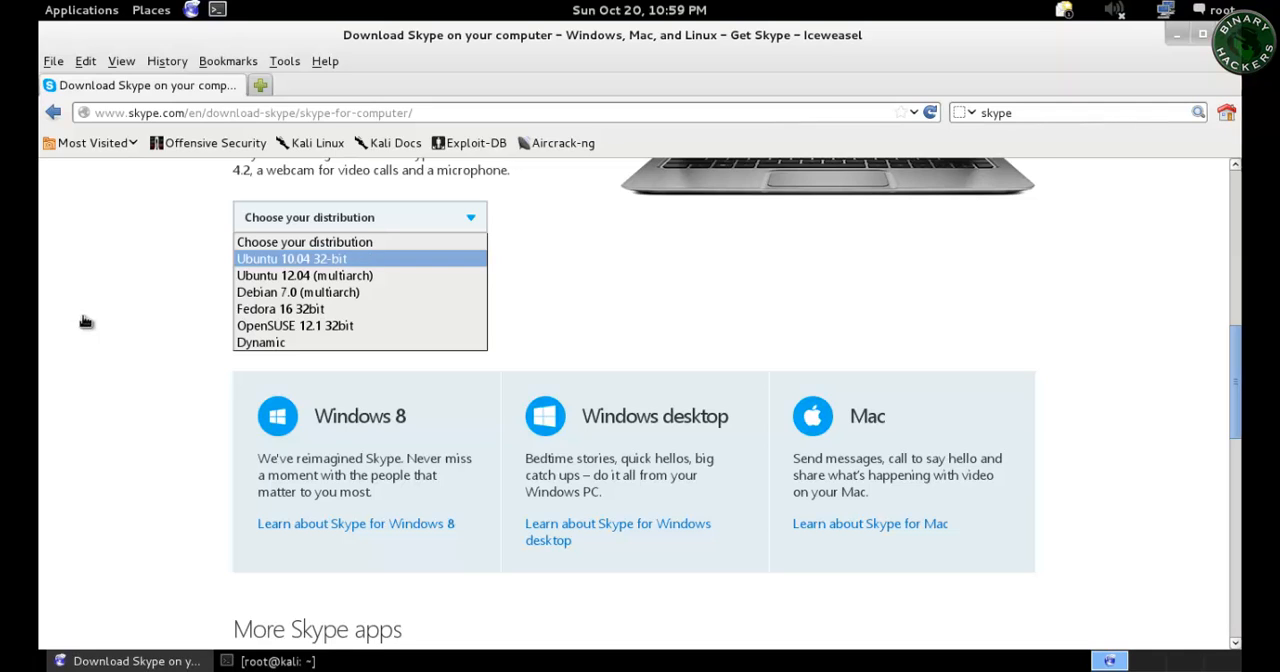
pyautogui.moveTo(284, 276)
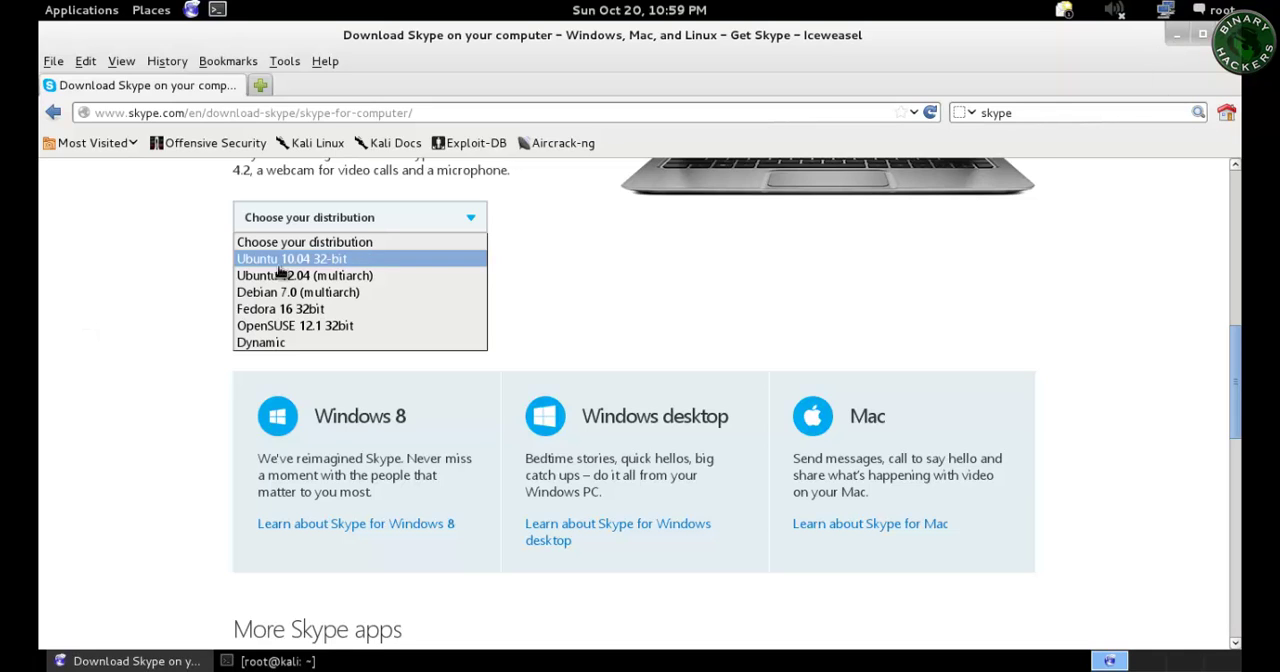
pyautogui.moveTo(348, 260)
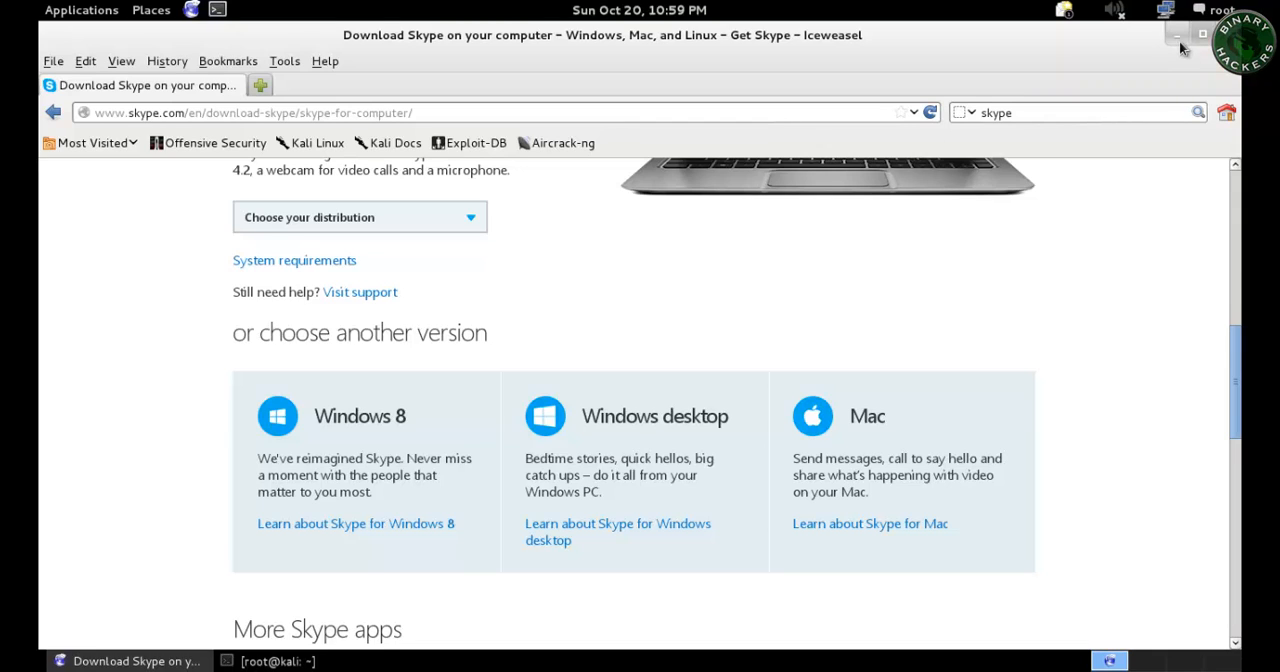
# Minimize Iceweasel to reveal the desktop with the Skype .deb package.
pyautogui.click(1176, 36)
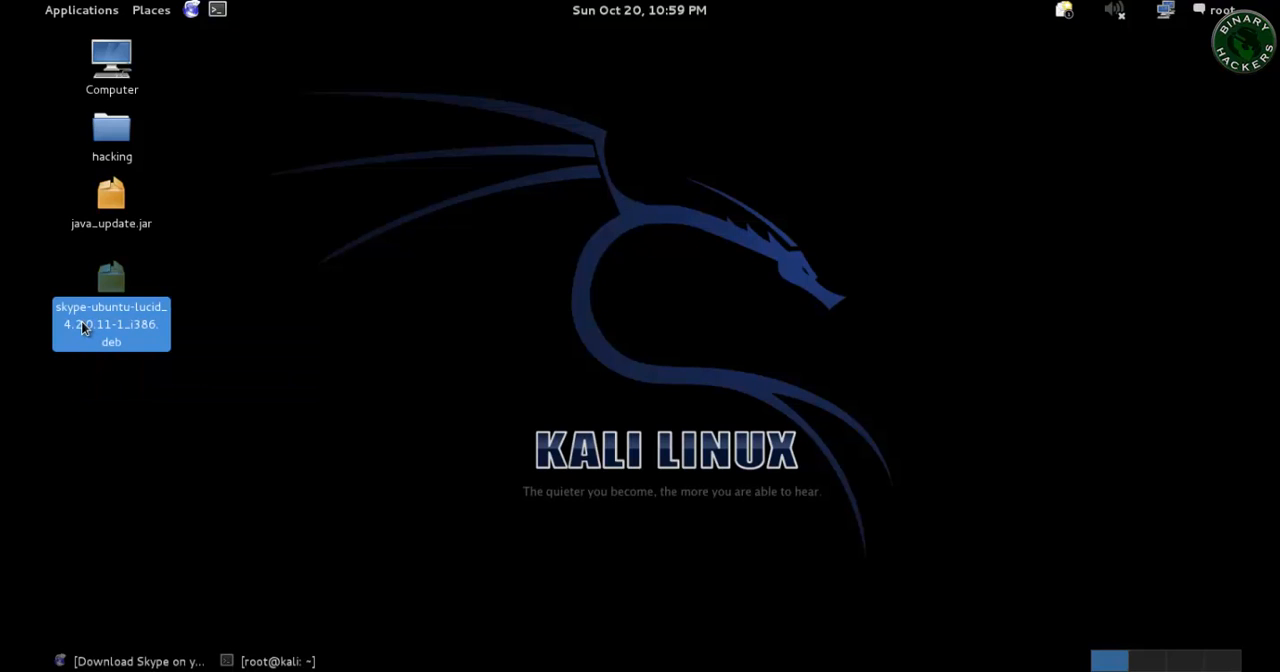
pyautogui.moveTo(210, 448)
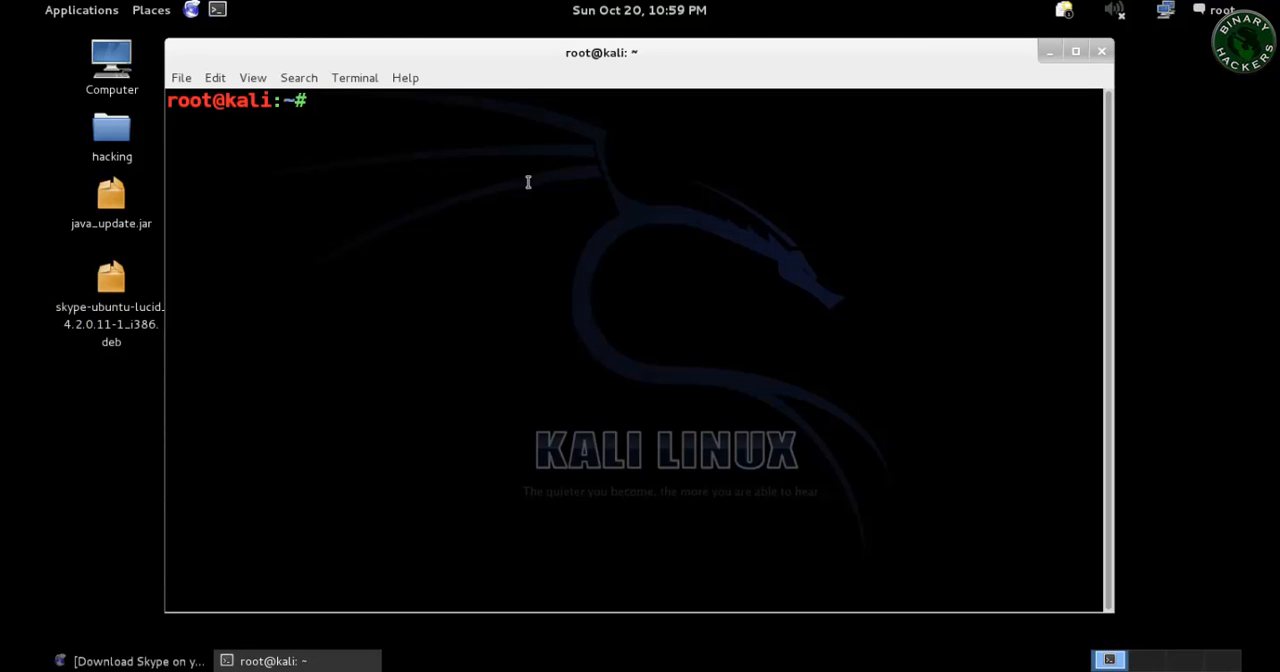
# From Desktop, run dpkg -i skype-ubuntu-lucid_4.2.0.11-1_i386.deb to install Skype.
pyautogui.write('cd')
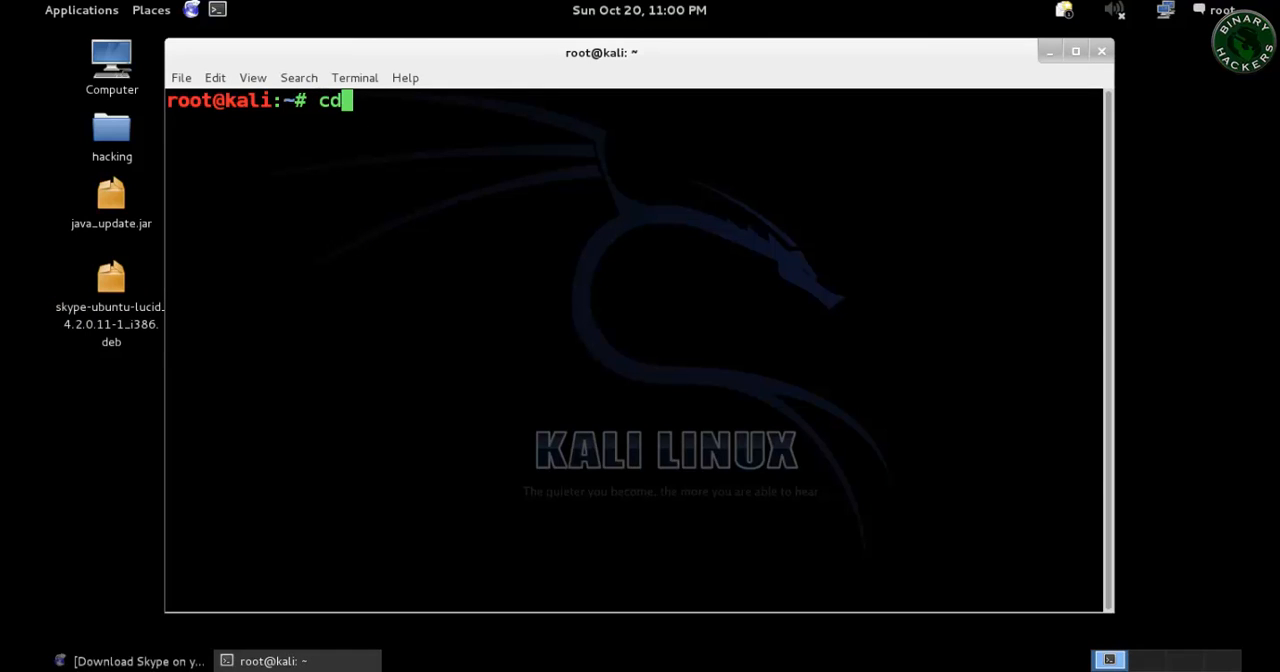
pyautogui.write('Desktop/')
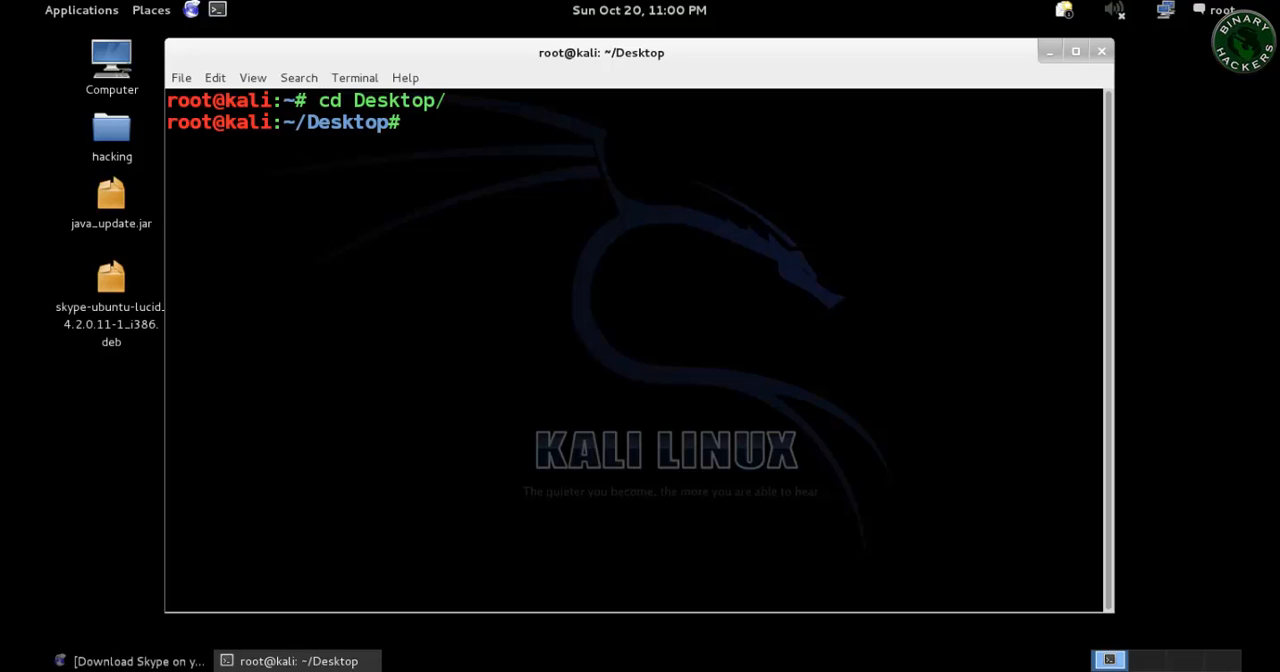
pyautogui.write('dpkg')
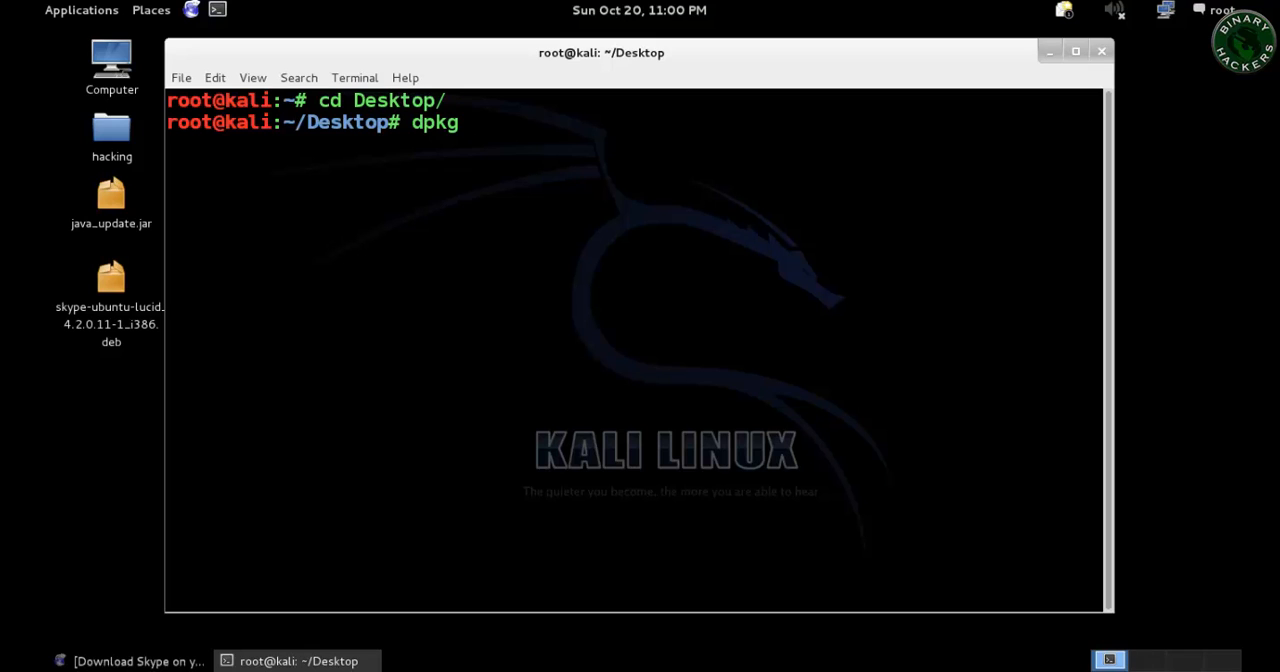
pyautogui.write('-i')
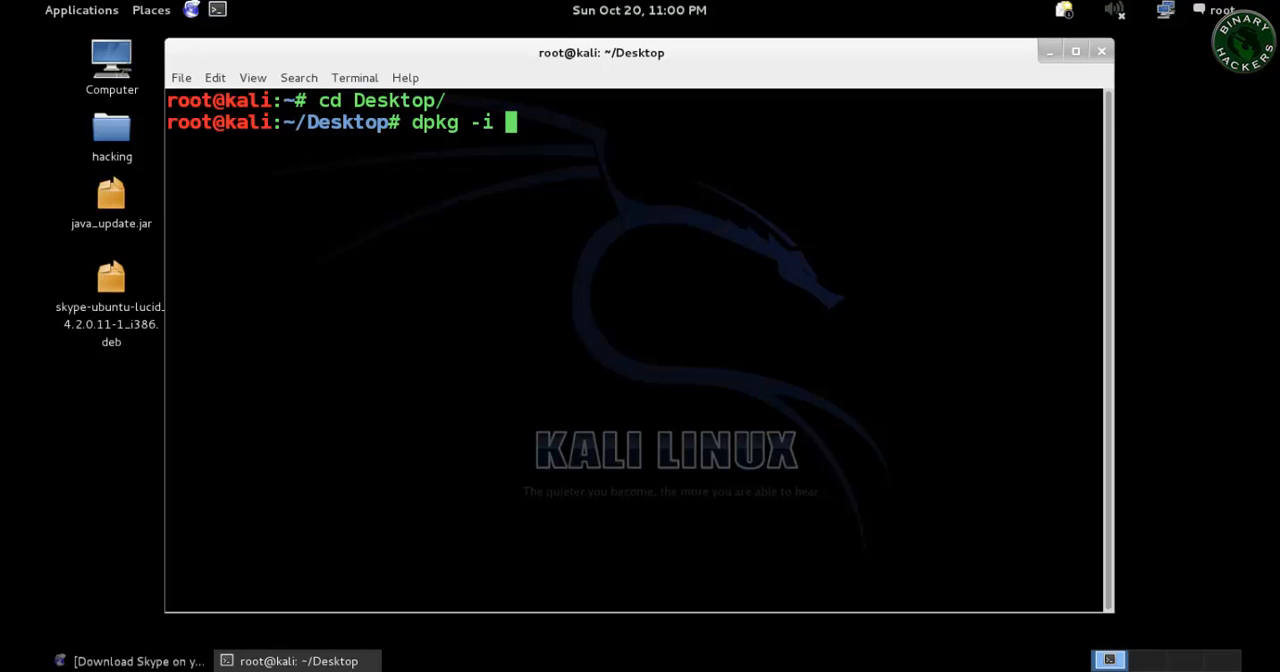
pyautogui.write('skype-ubuntu-lucid_4.2.0.11-1_i386.deb')
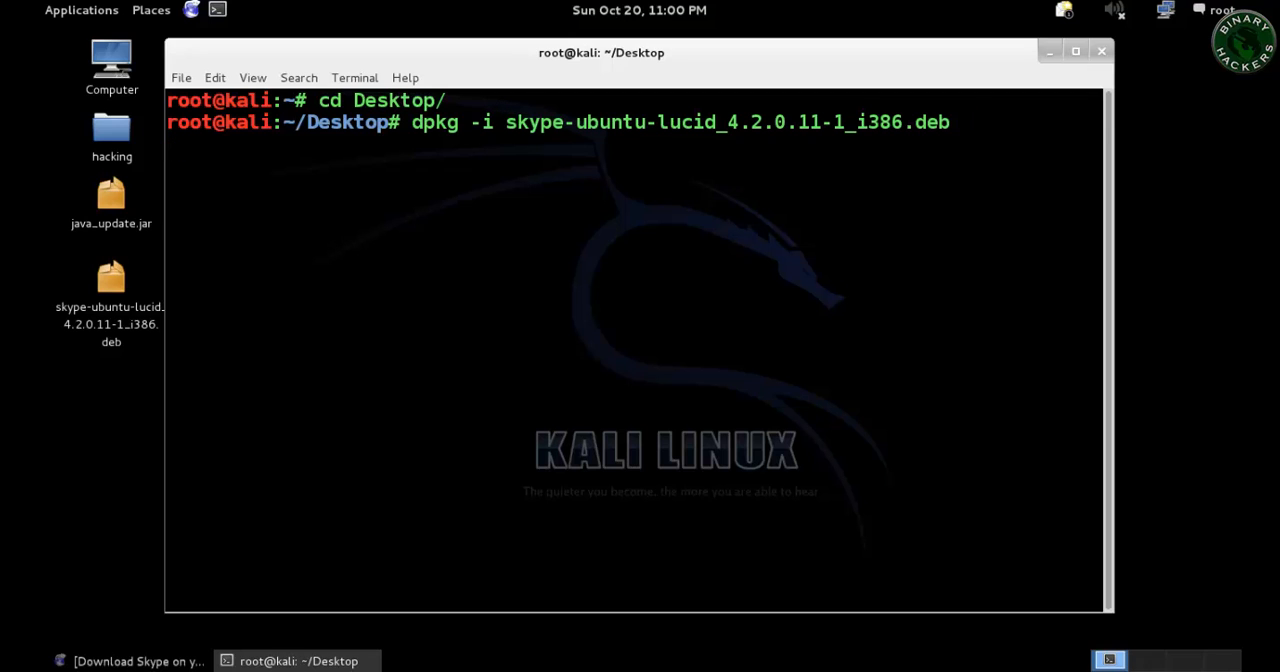
pyautogui.press('Return')
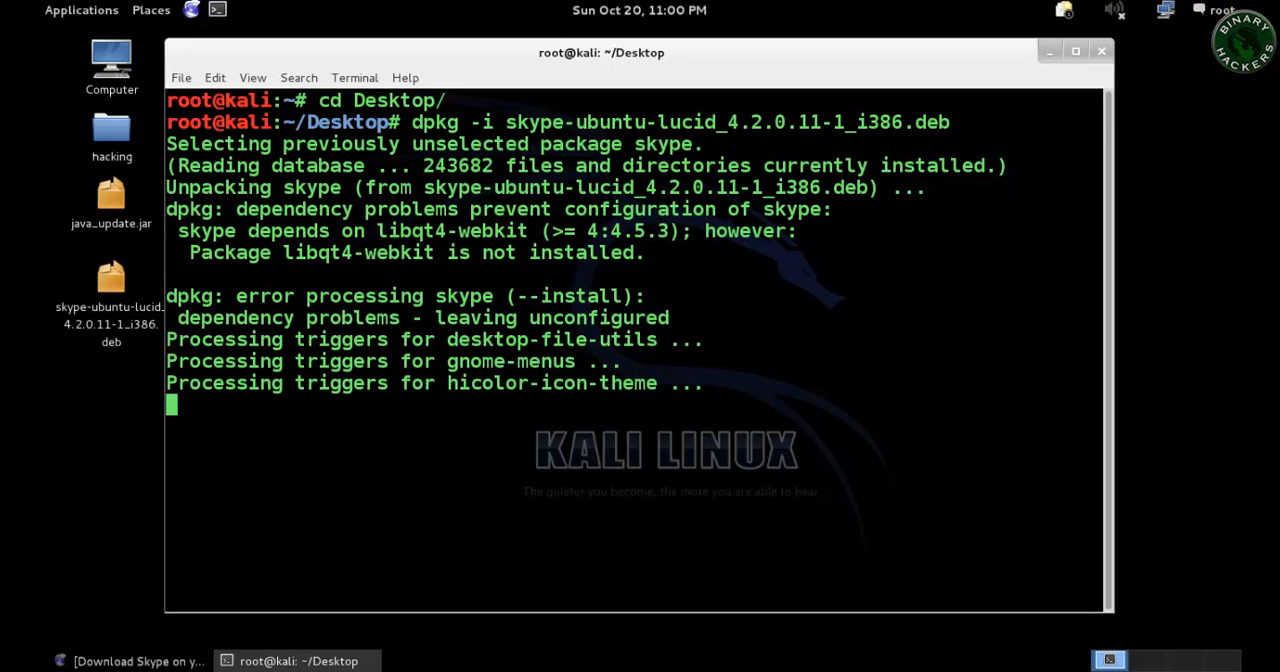
pyautogui.moveTo(284, 252)
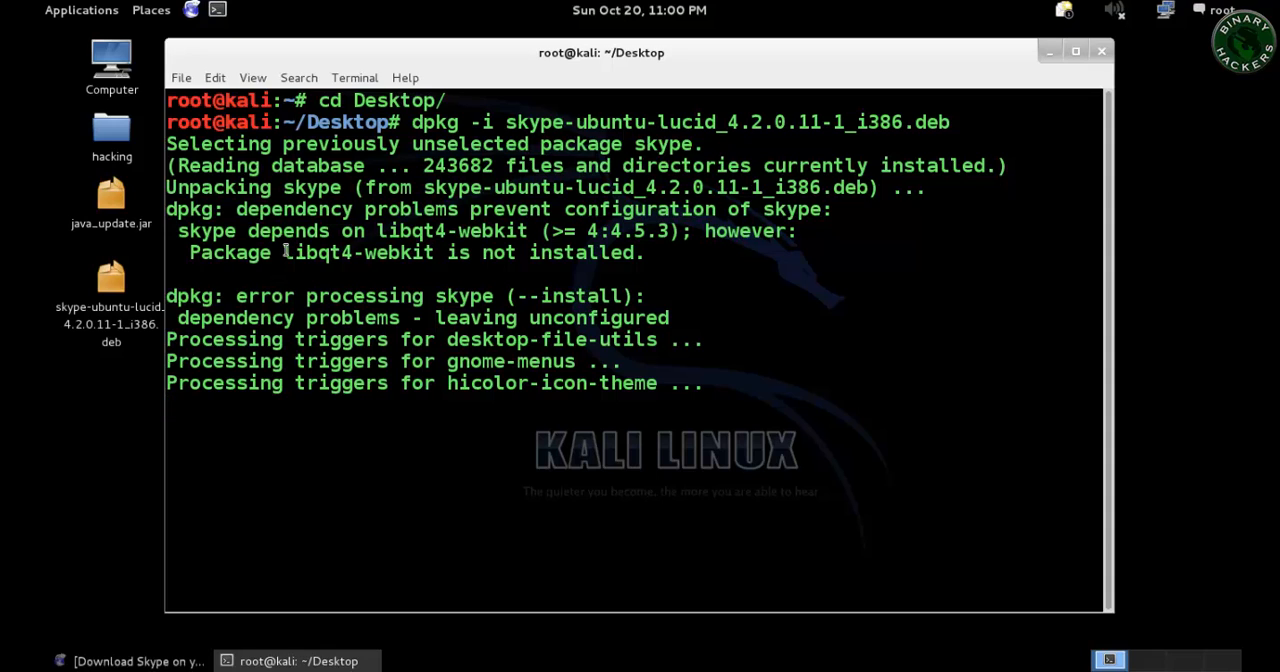
# Select and copy the missing dependency name libqt4-webkit from the dpkg error output.
pyautogui.doubleClick(356, 252)
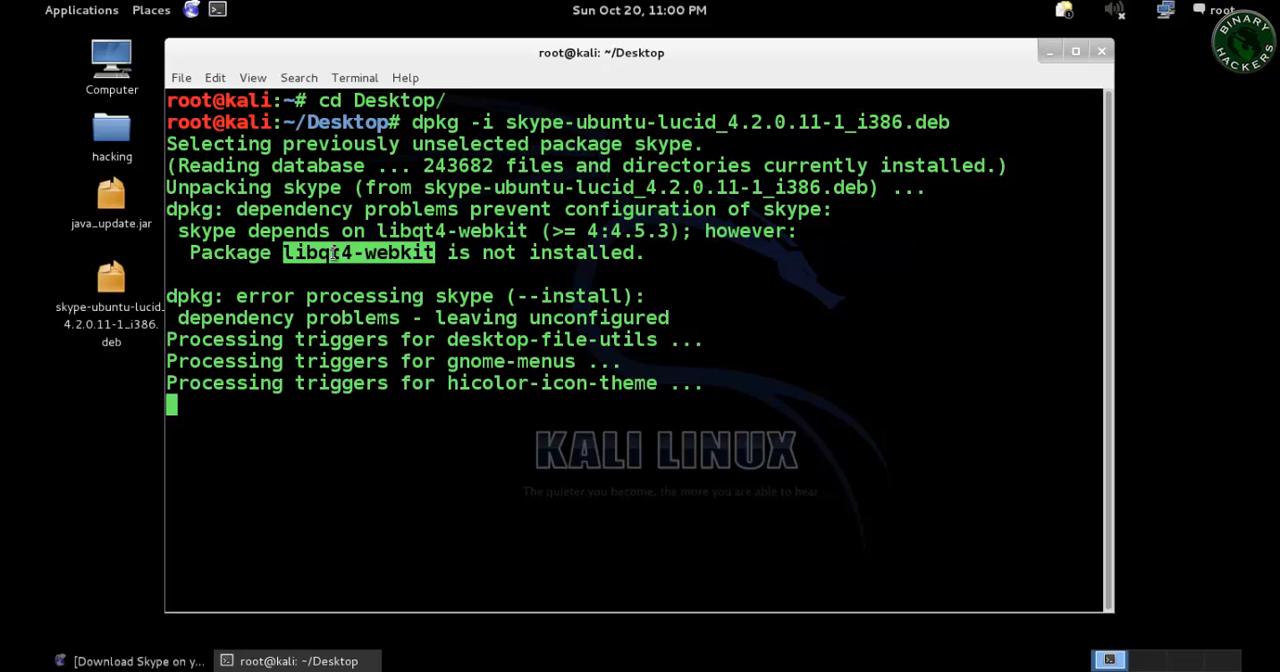
pyautogui.rightClick(200, 290)
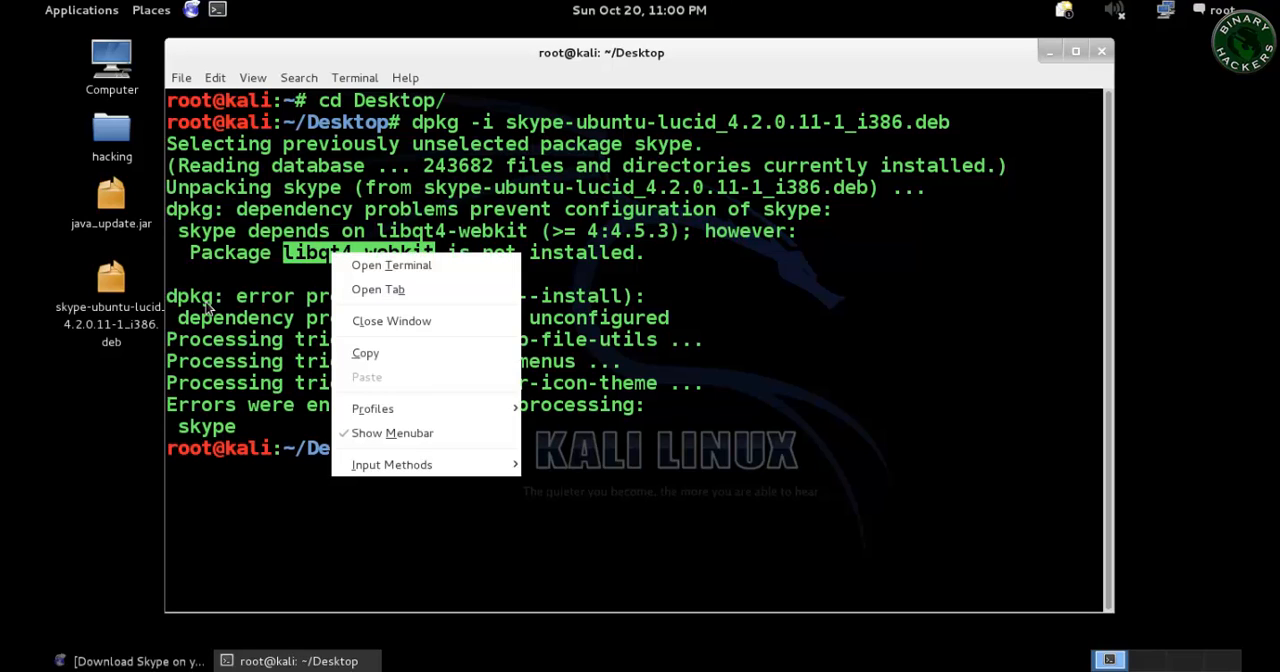
pyautogui.moveTo(366, 352)
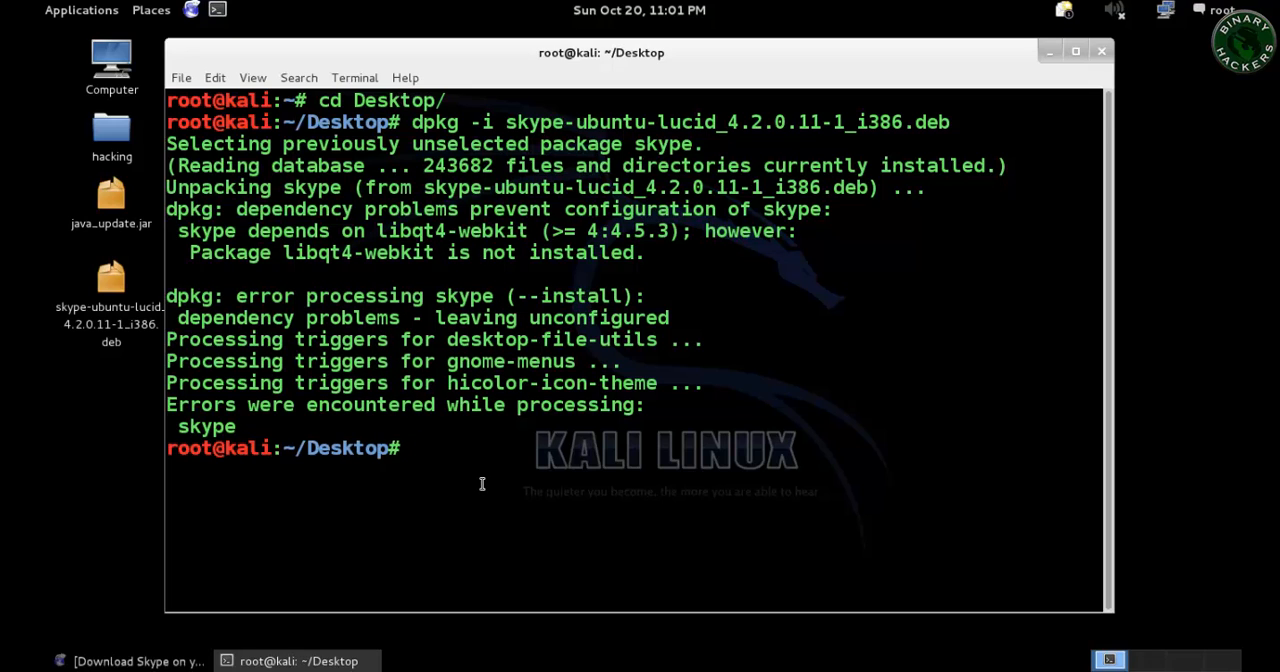
# Run apt-get install libqt4-webkit to install the missing dependency.
pyautogui.write('apt-get instal')
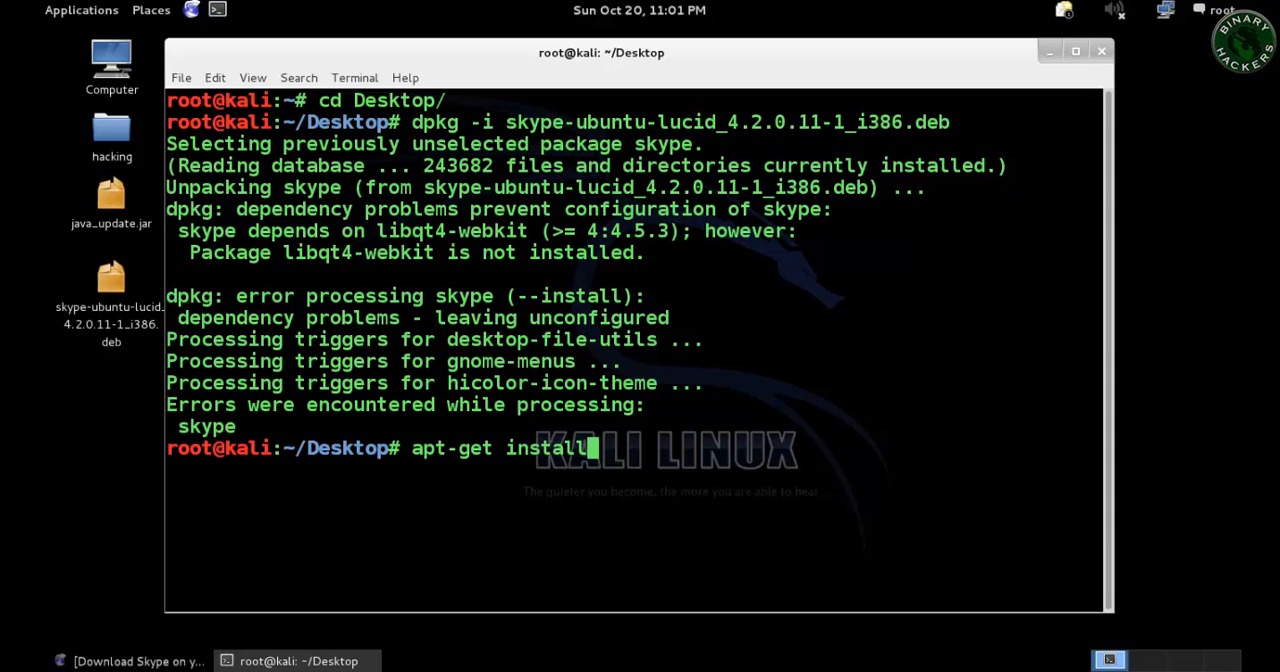
pyautogui.write('libqt4-webkit')
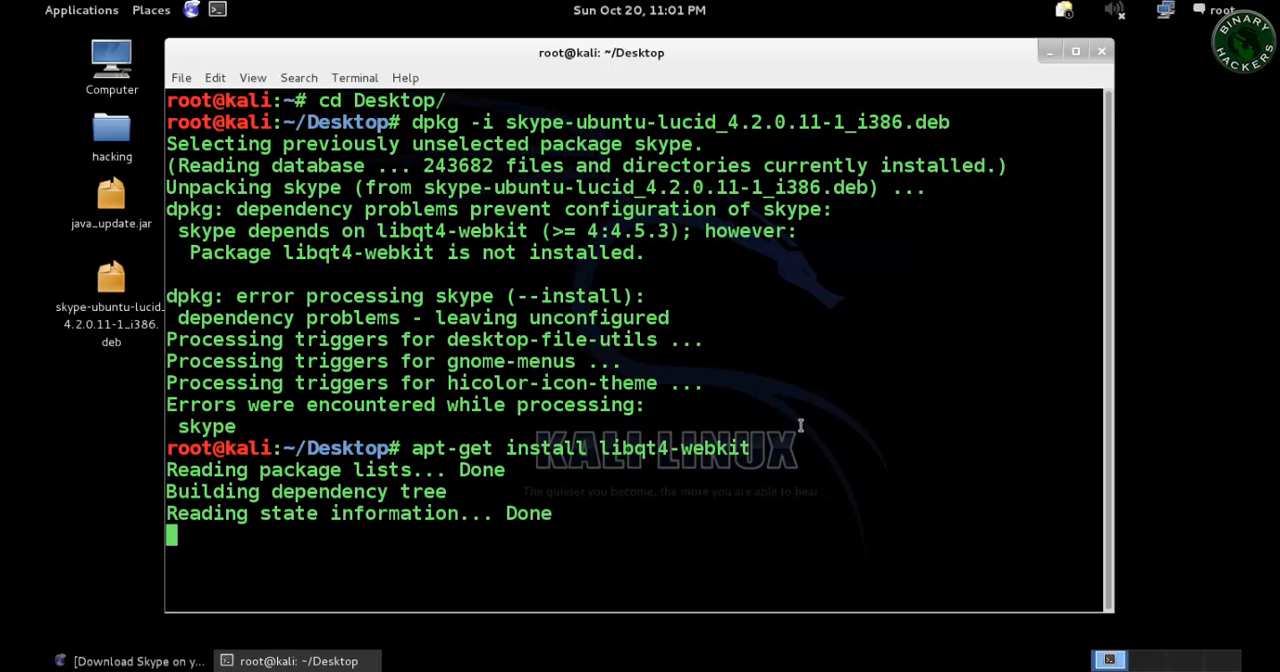
pyautogui.press('Return')
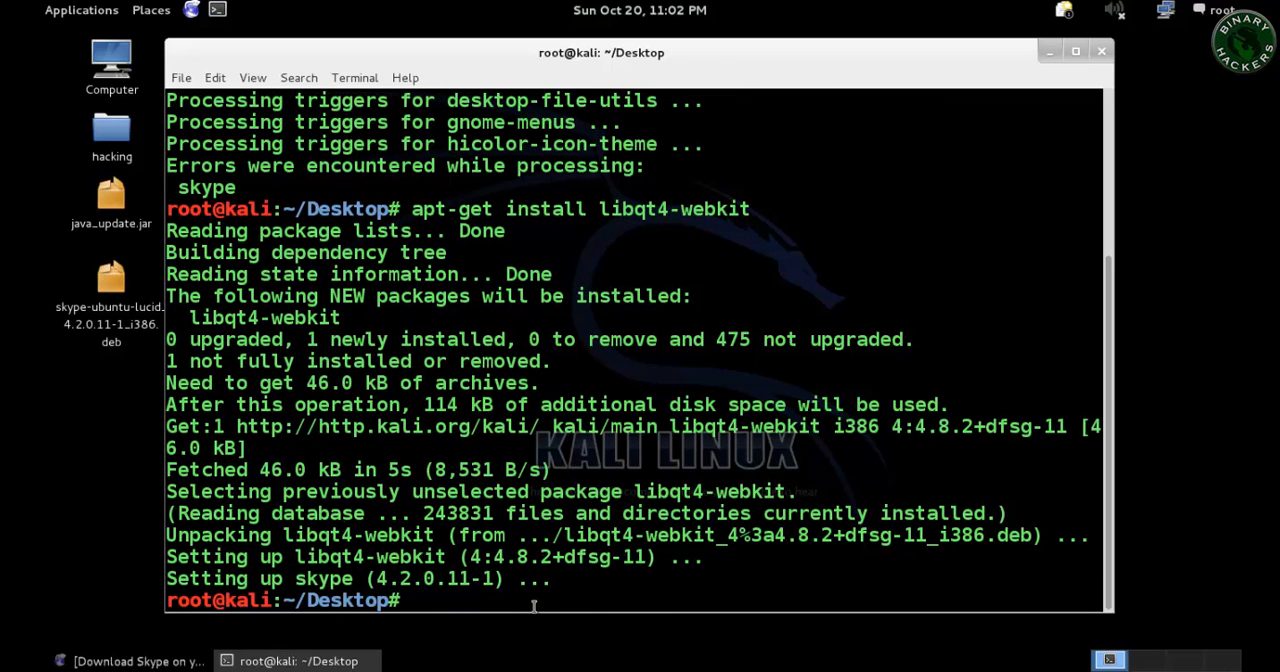
# Recall and rerun dpkg -i skype-ubuntu-lucid_4.2.0.11-1_i386.deb so Skype sets up cleanly.
pyautogui.write('apt-get install libqt4-webkit')
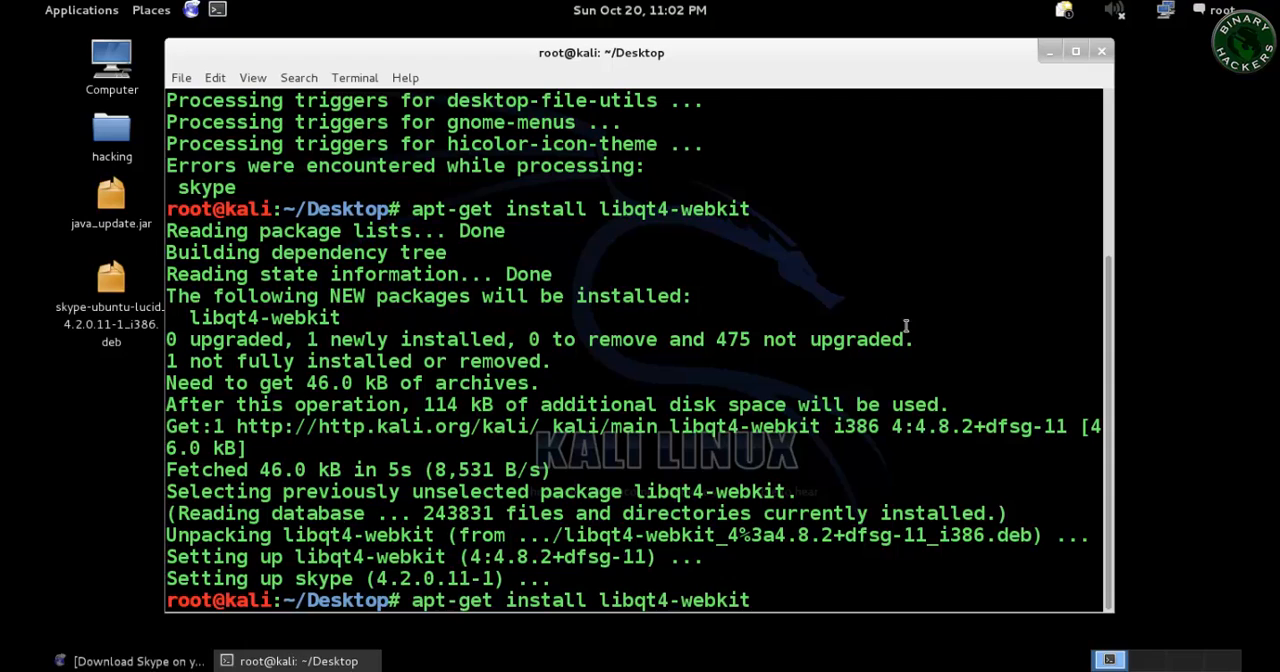
pyautogui.write('dpkg -i skype-ubuntu-lucid_4.2.0.11-1_i386.deb')
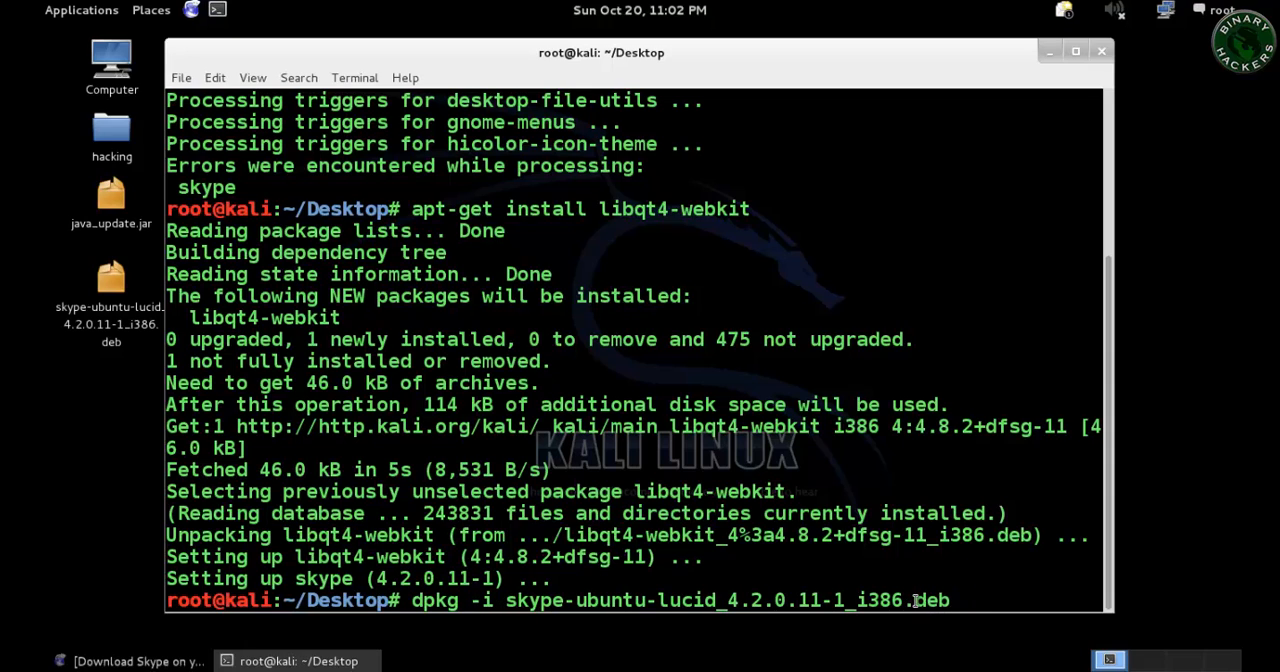
pyautogui.doubleClick(940, 600)
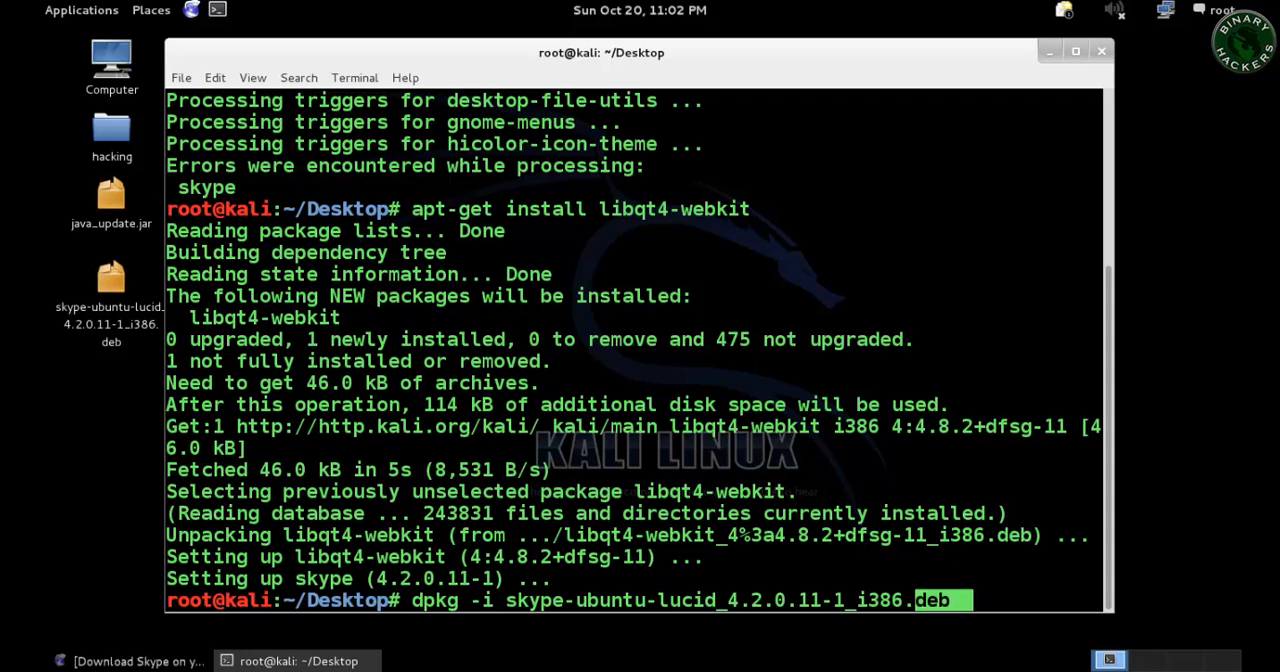
pyautogui.scroll(-3)
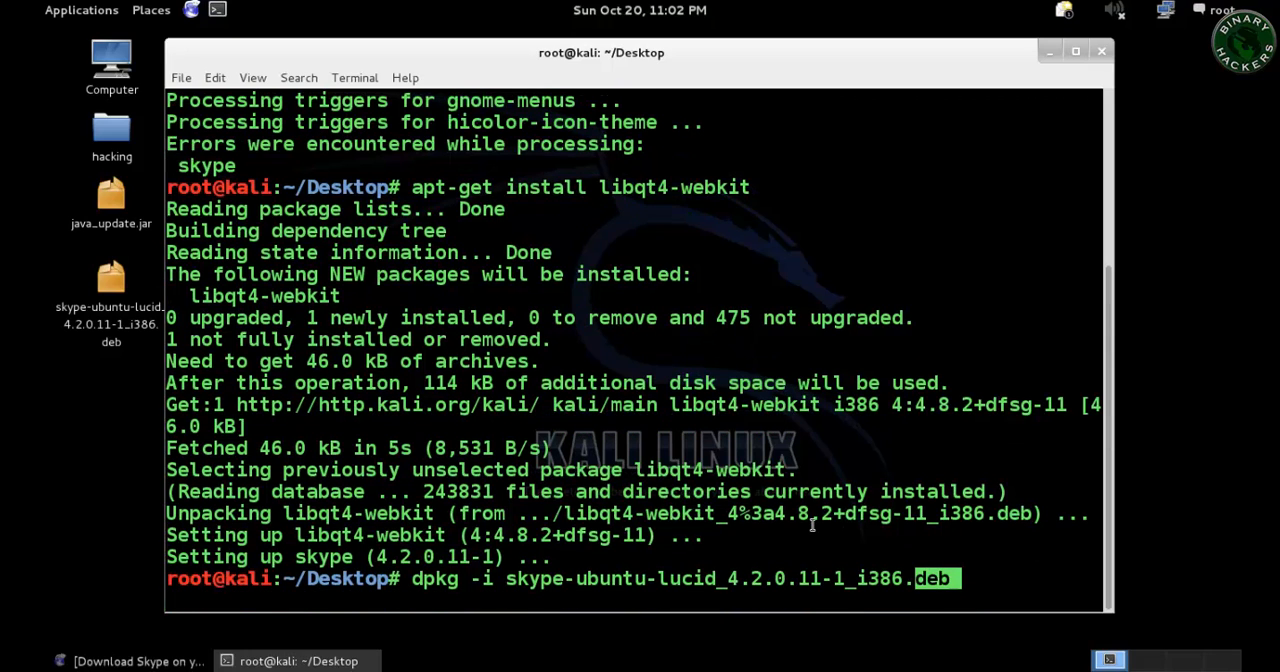
pyautogui.press('Return')
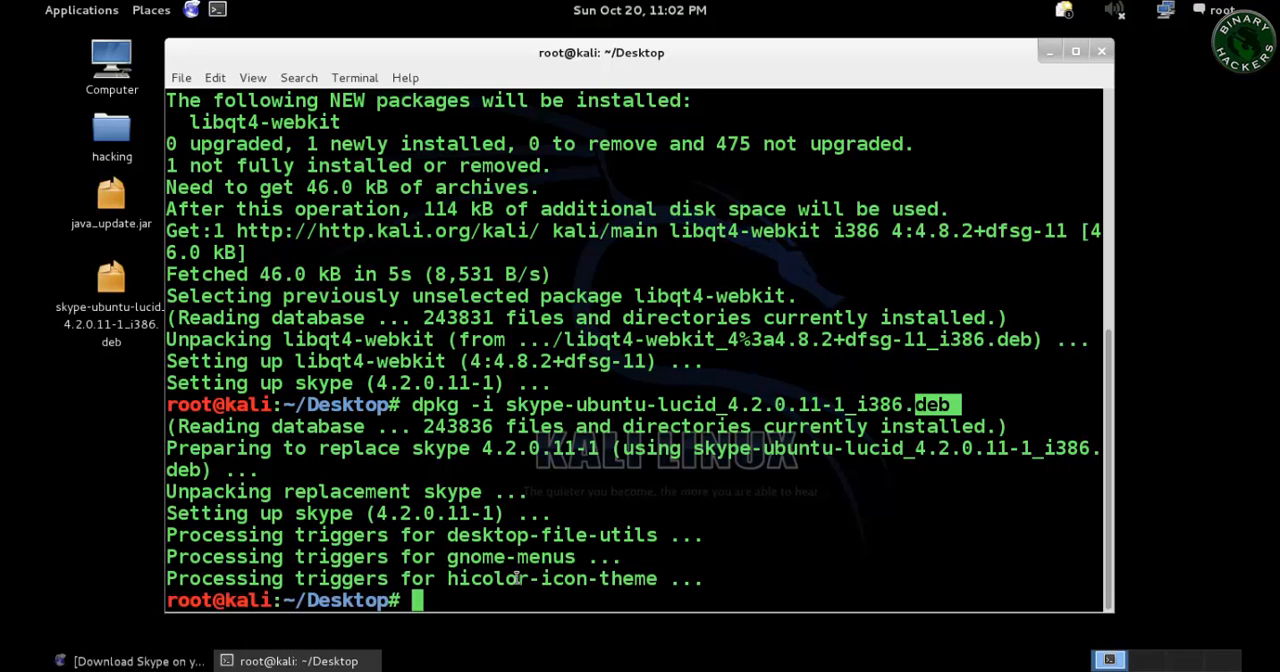
pyautogui.moveTo(572, 534)
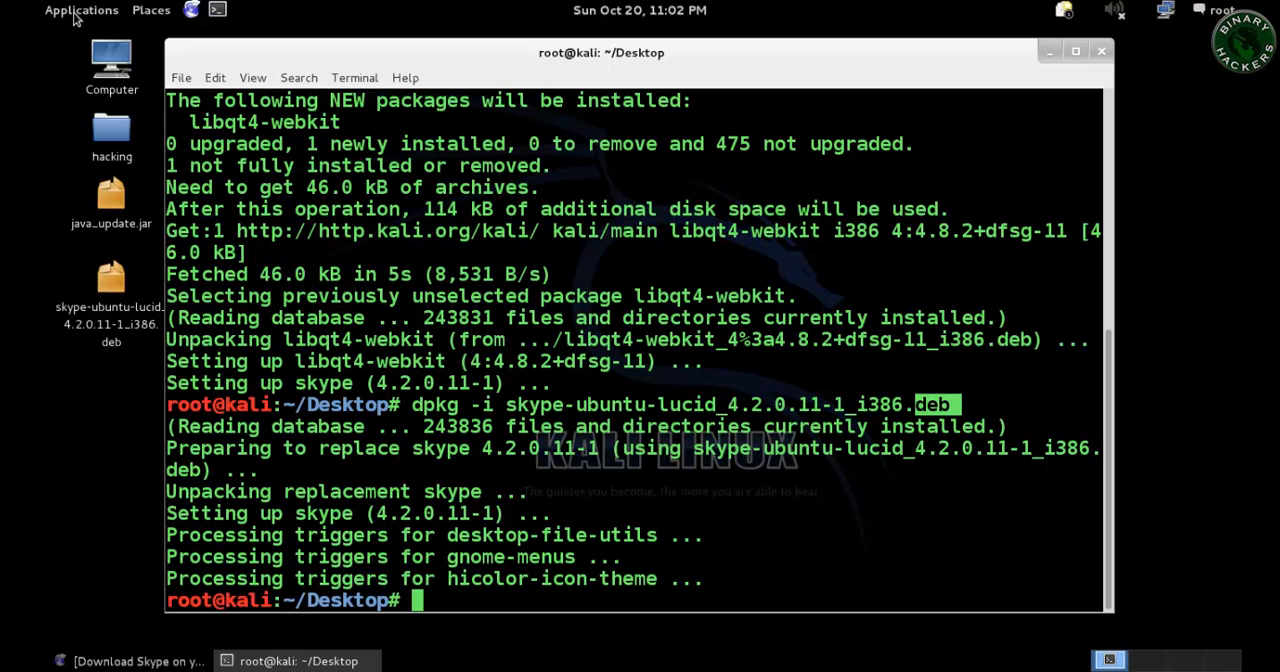
# Browse Applications > Internet to reach the Skype launcher.
pyautogui.click(82, 12)
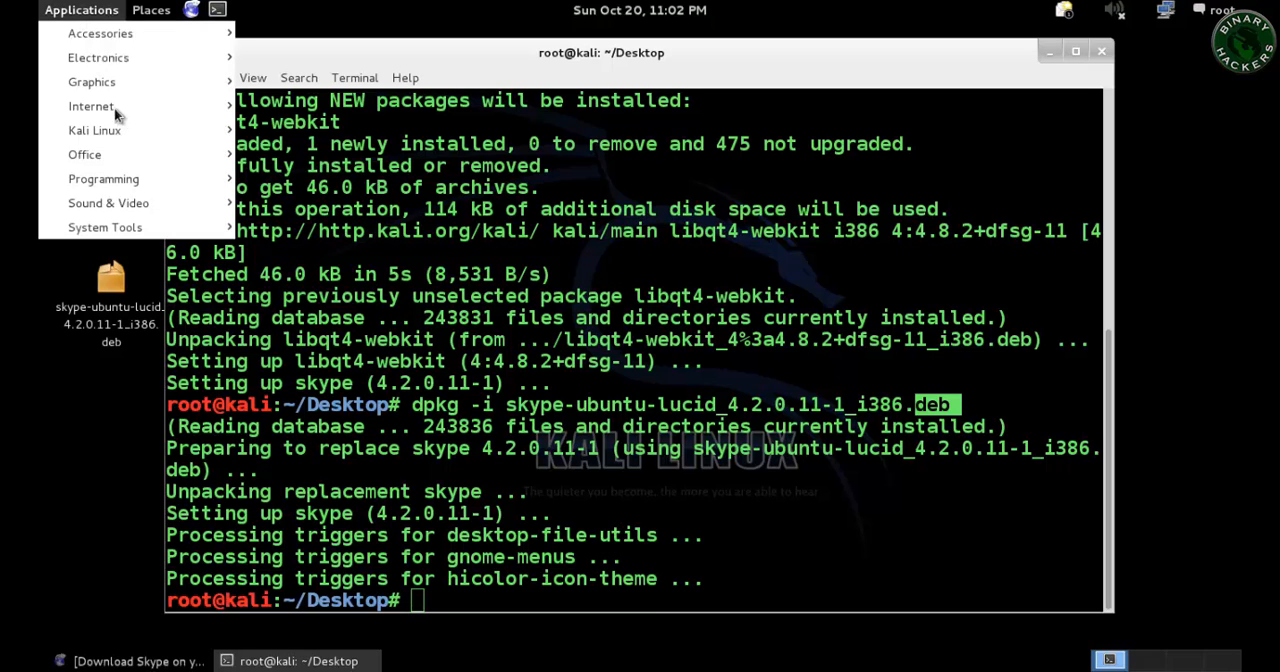
pyautogui.click(90, 104)
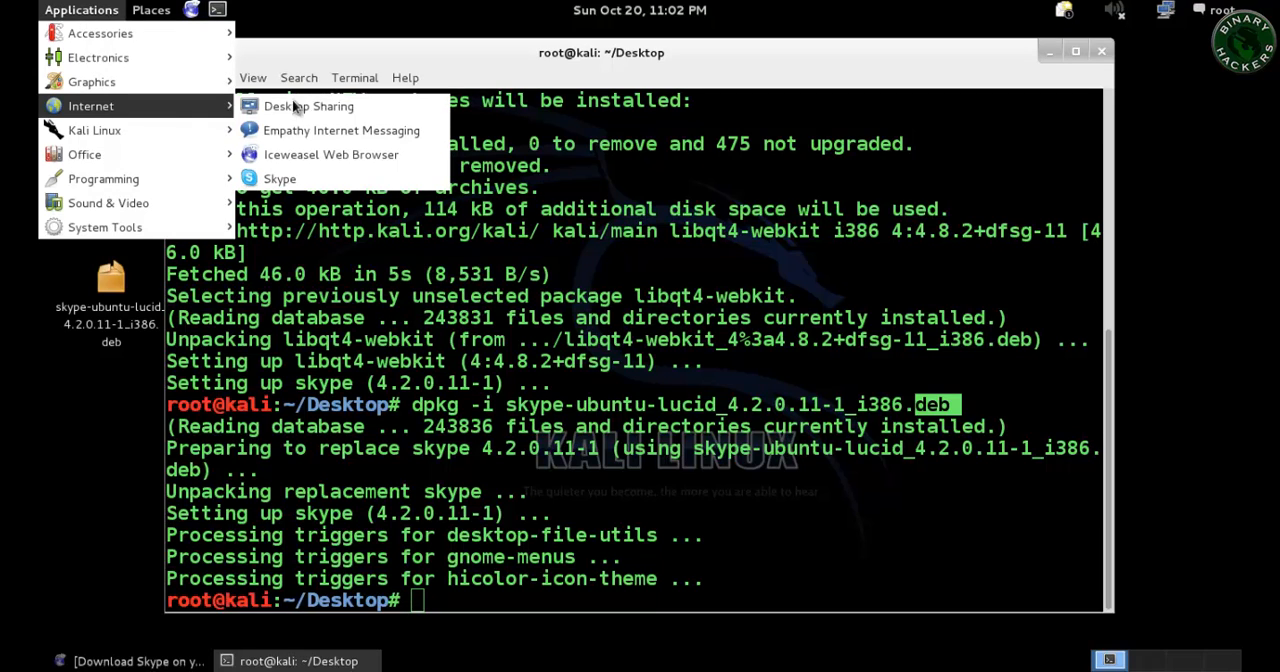
pyautogui.moveTo(316, 180)
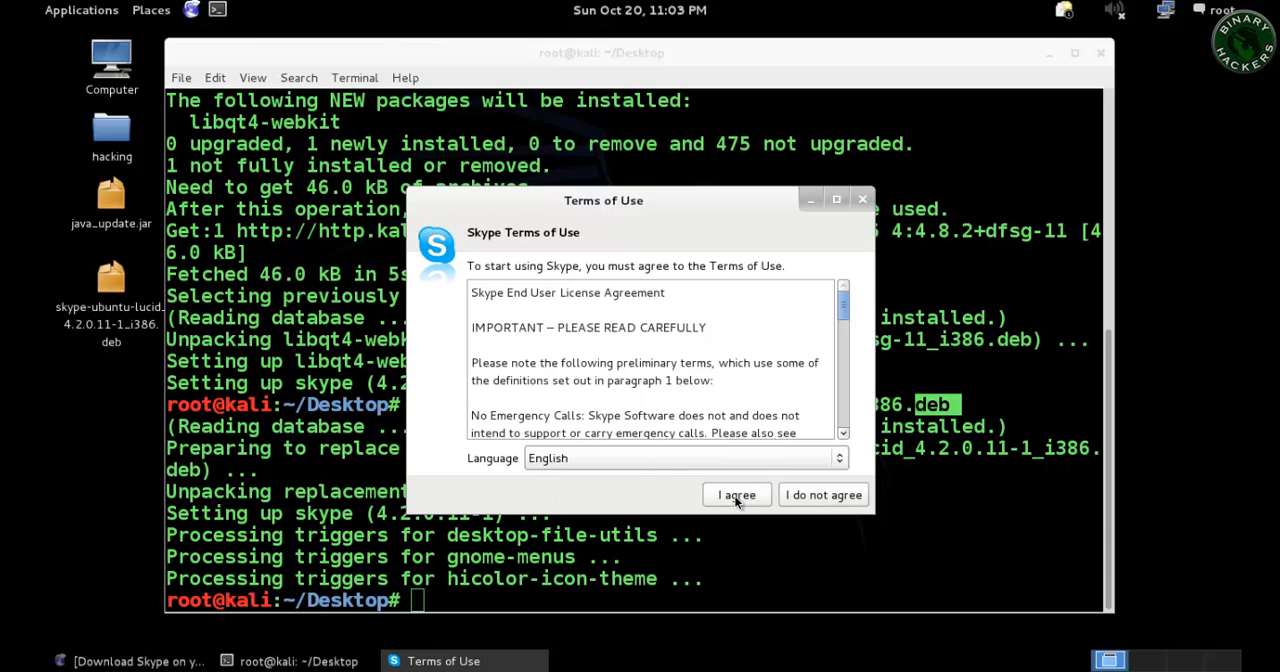
# Agree to the Skype Terms of Use so the sign-in window appears.
pyautogui.click(736, 494)
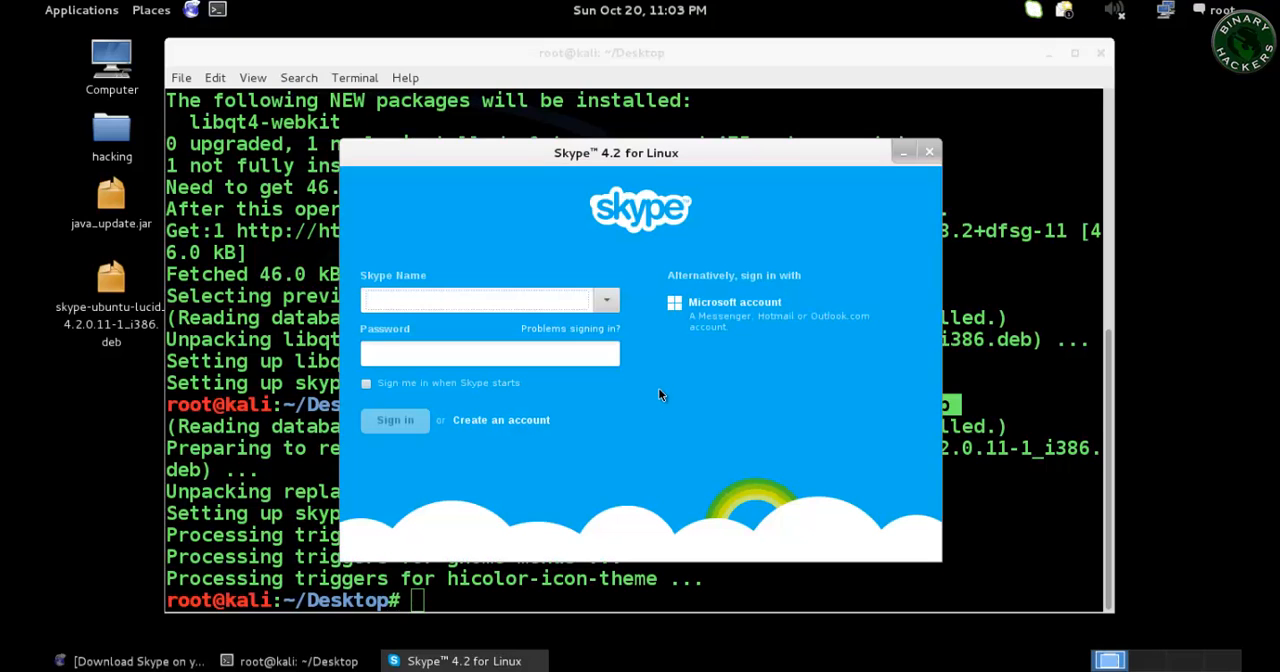
pyautogui.moveTo(568, 192)
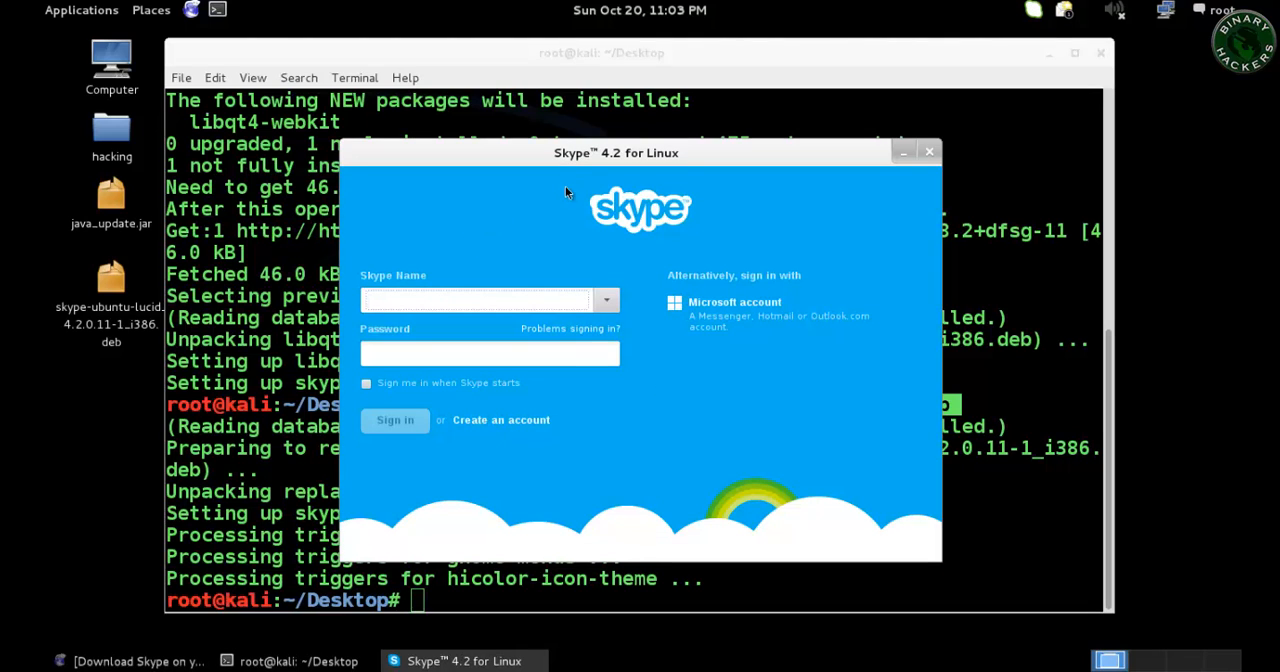
pyautogui.moveTo(842, 180)
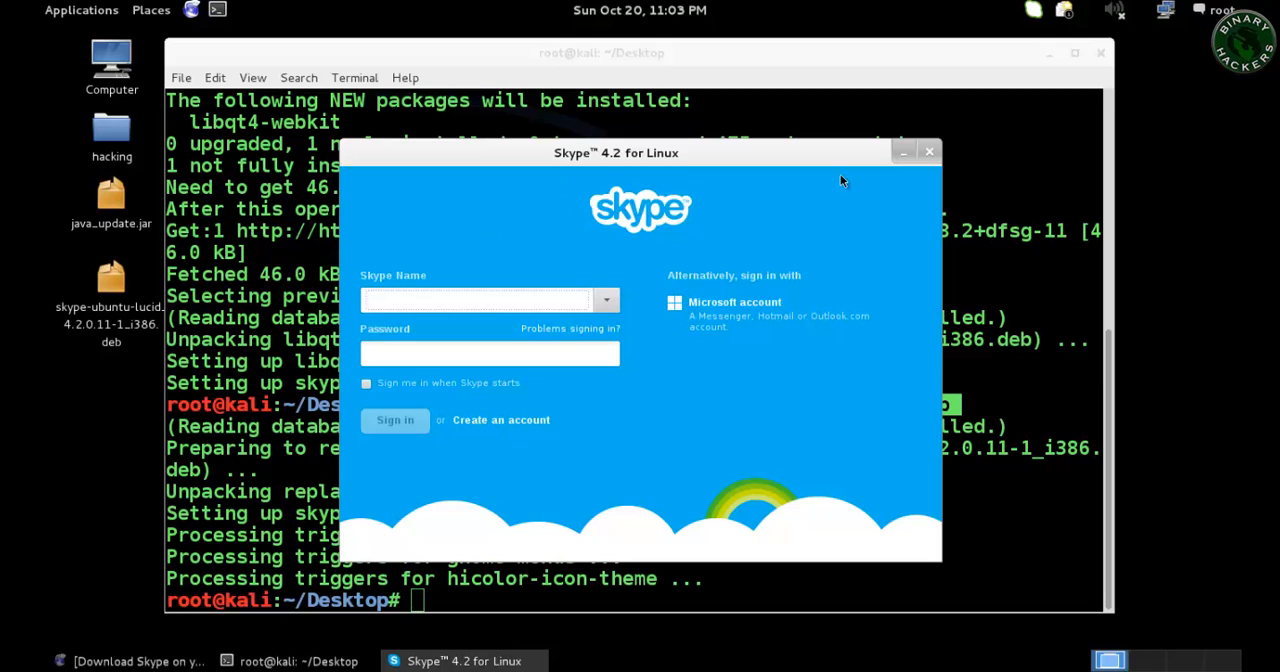